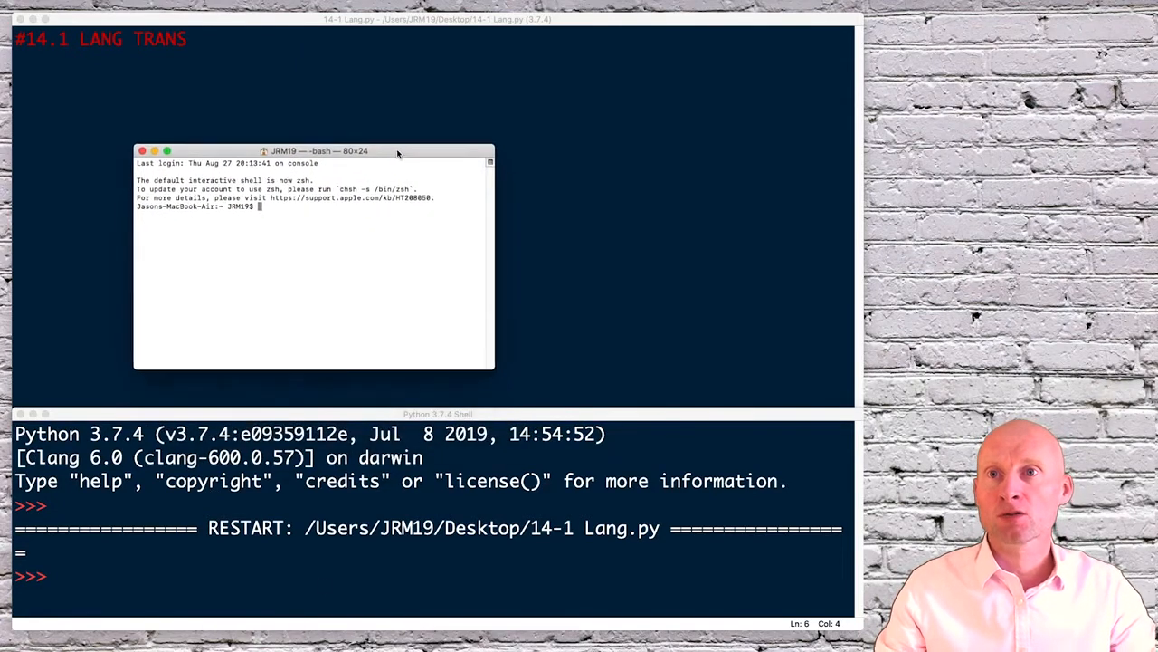
# Drag the bash Terminal window higher up over the code editor.
pyautogui.moveTo(396, 150); pyautogui.dragTo(382, 124)
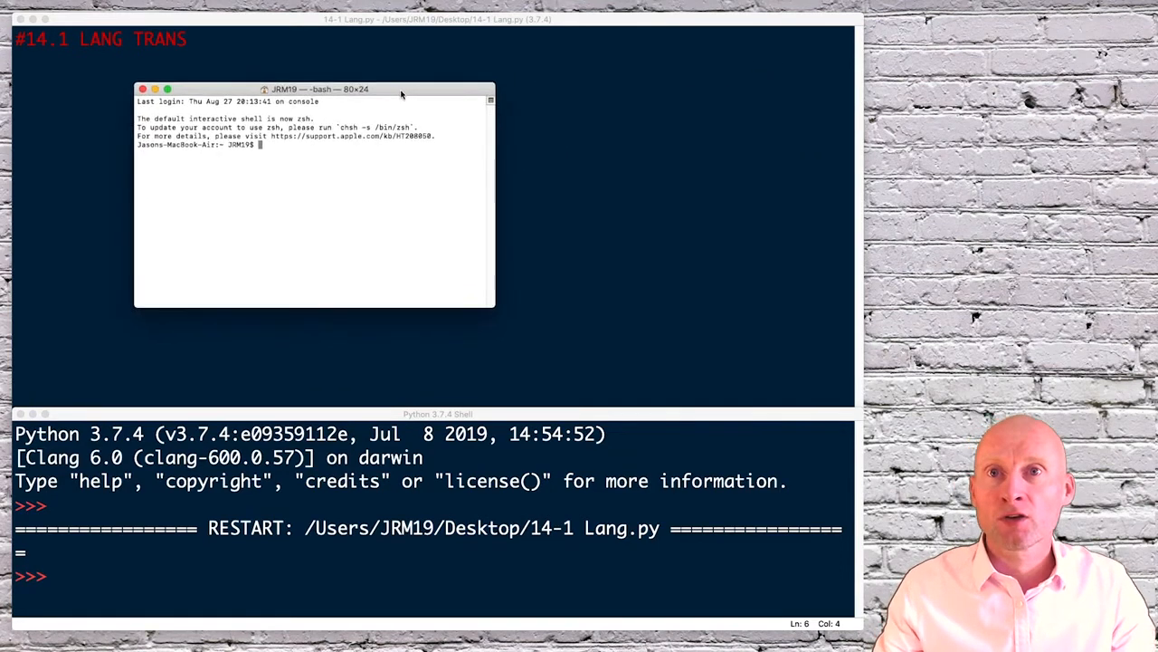
# Run pip3 install googletrans, see it is already installed, and close Terminal.
pyautogui.write('pip3 install')
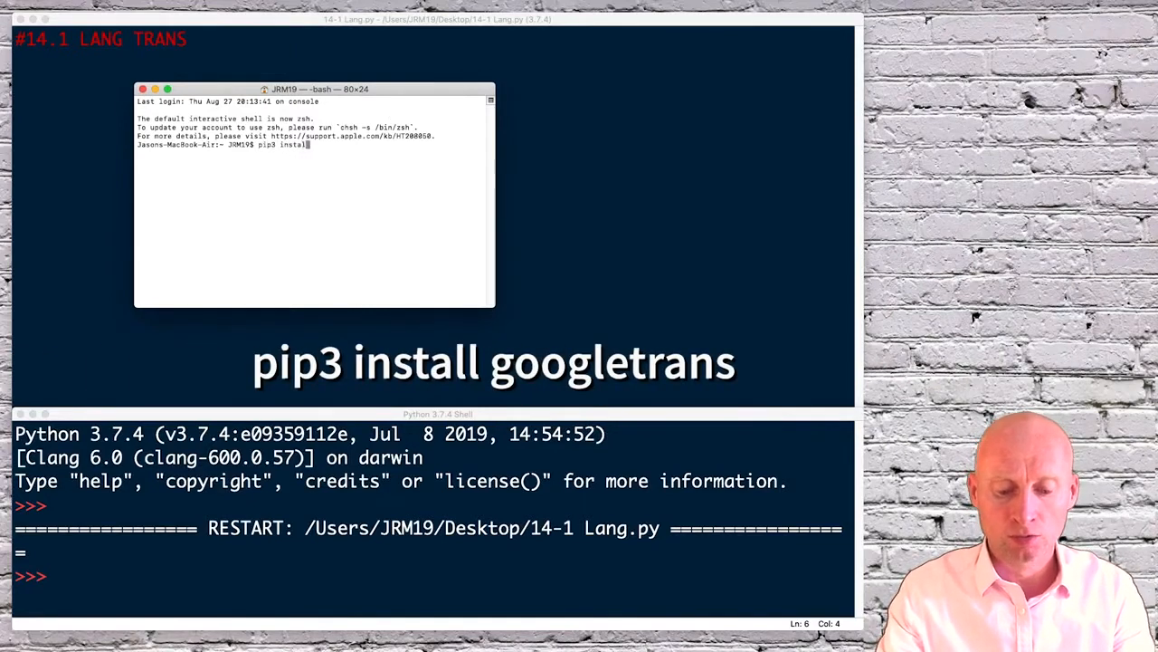
pyautogui.write('google')
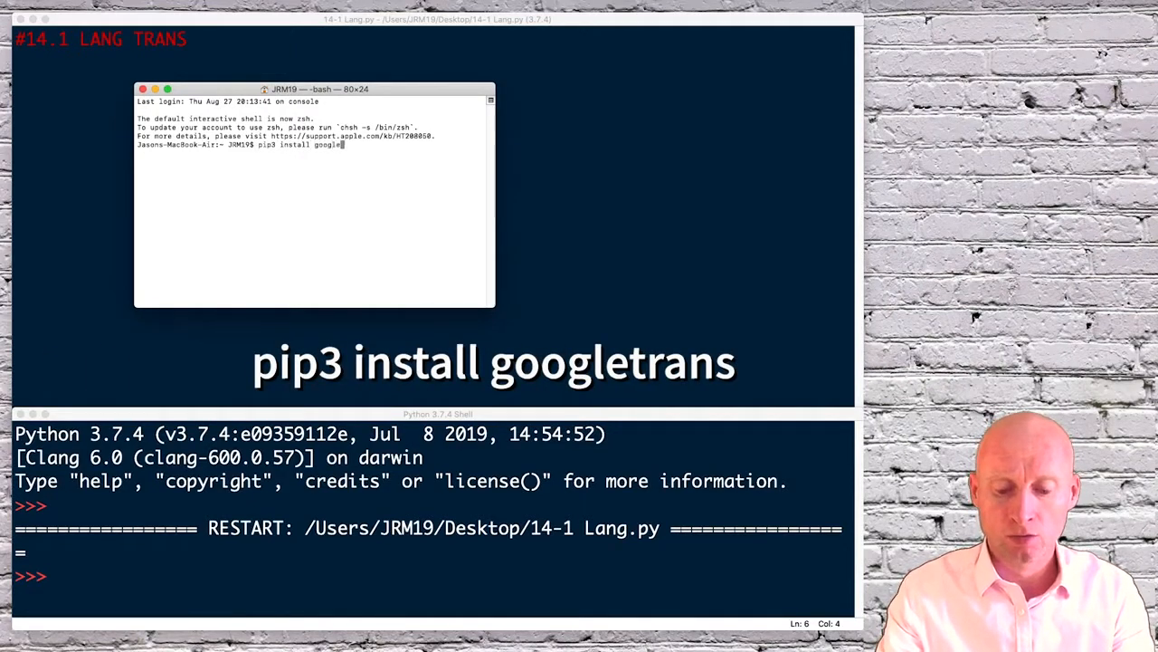
pyautogui.write('trans')
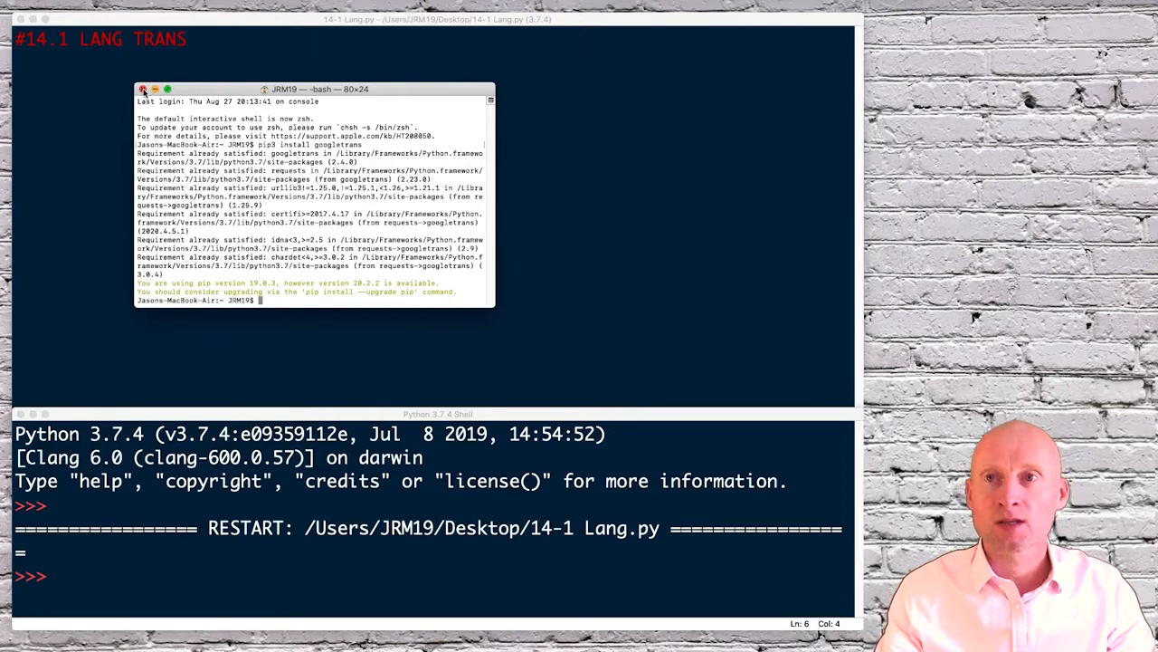
pyautogui.click(143, 88)
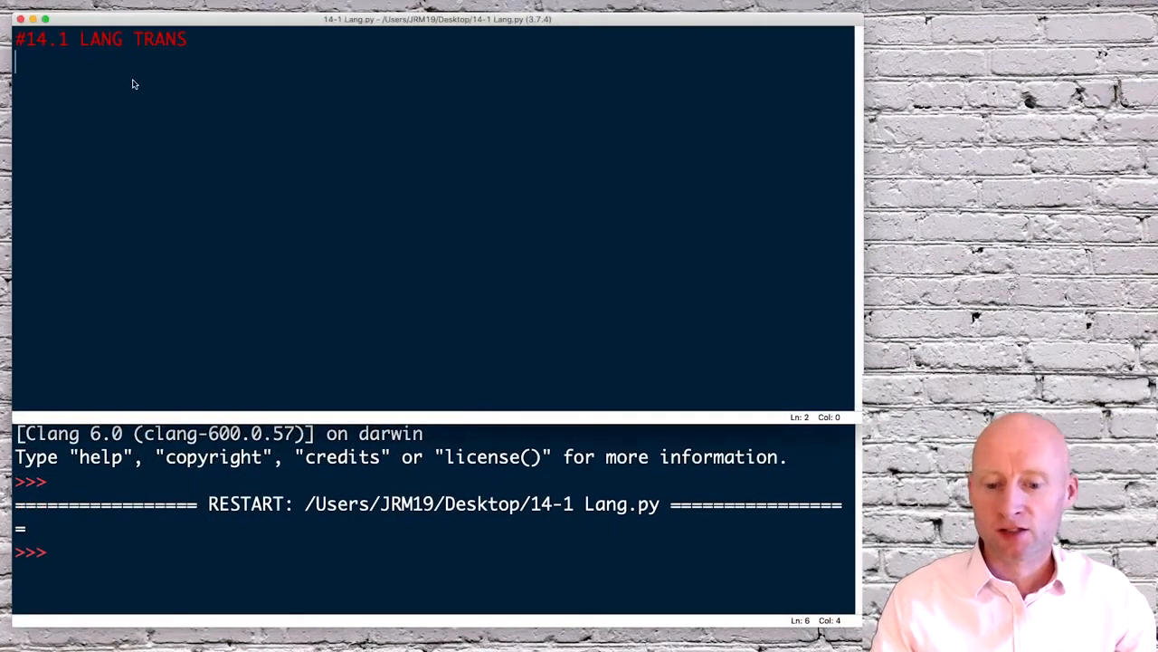
# Write the import line 'from googetrans import Translator' in the script.
pyautogui.write('from')
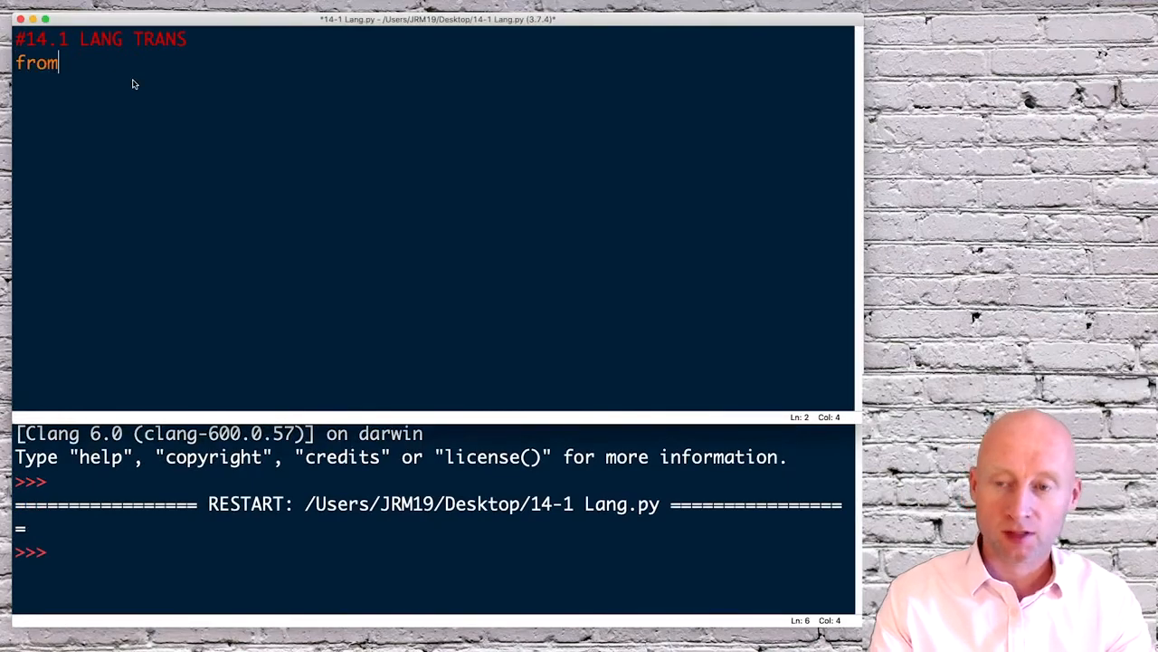
pyautogui.write('go')
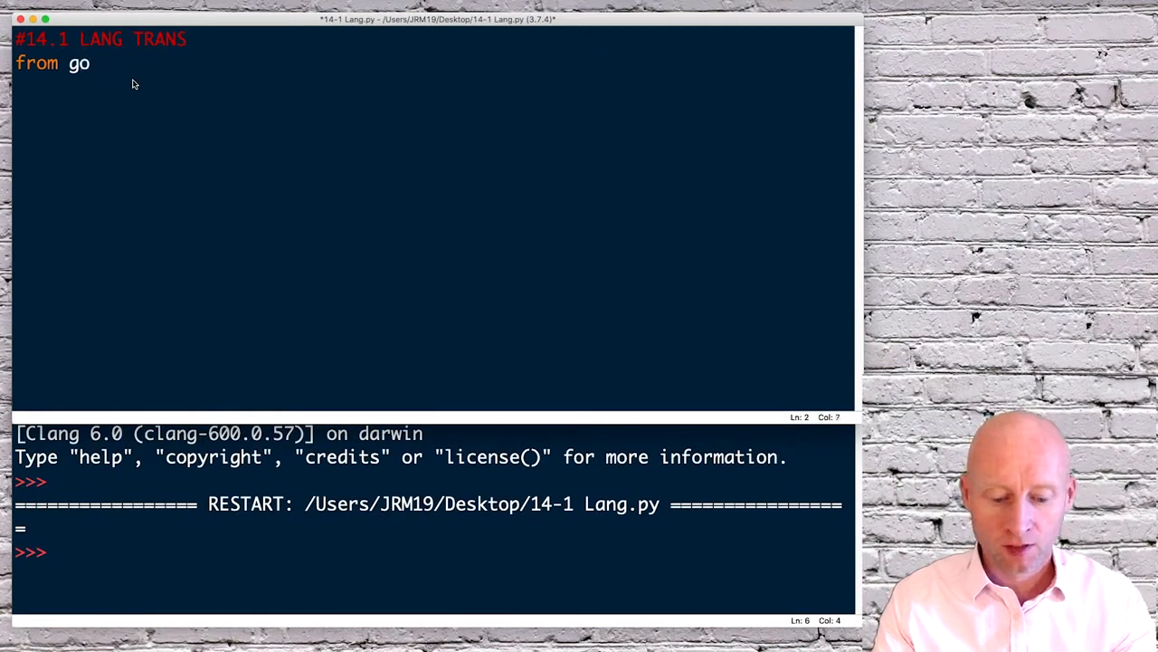
pyautogui.write('ogetran')
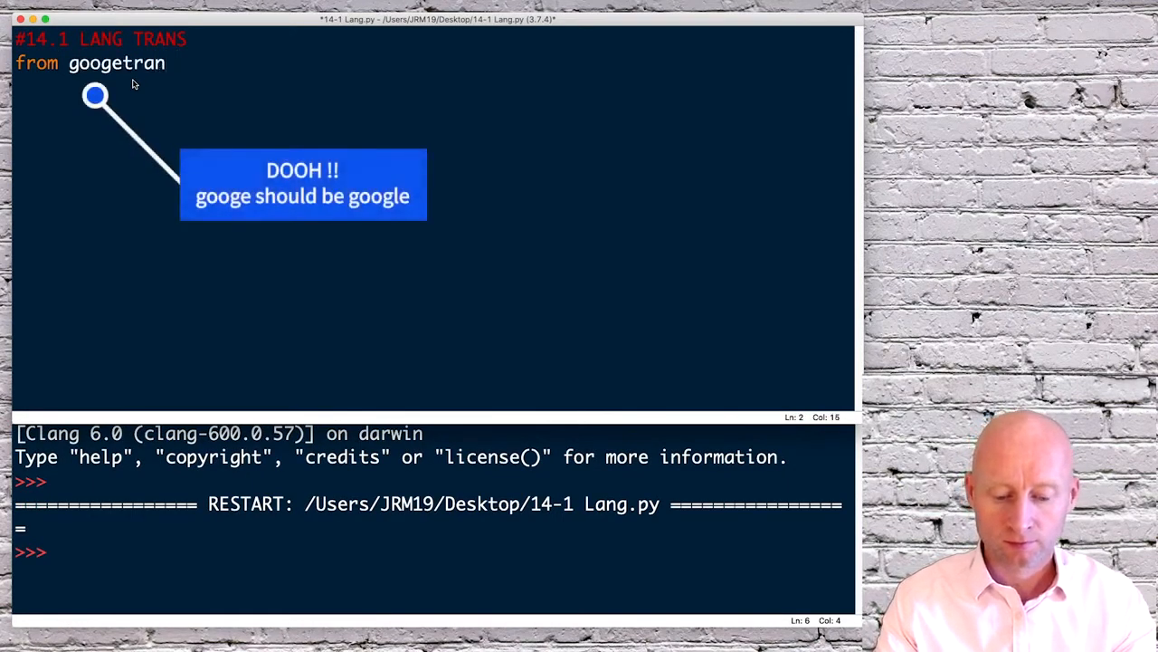
pyautogui.write('s')
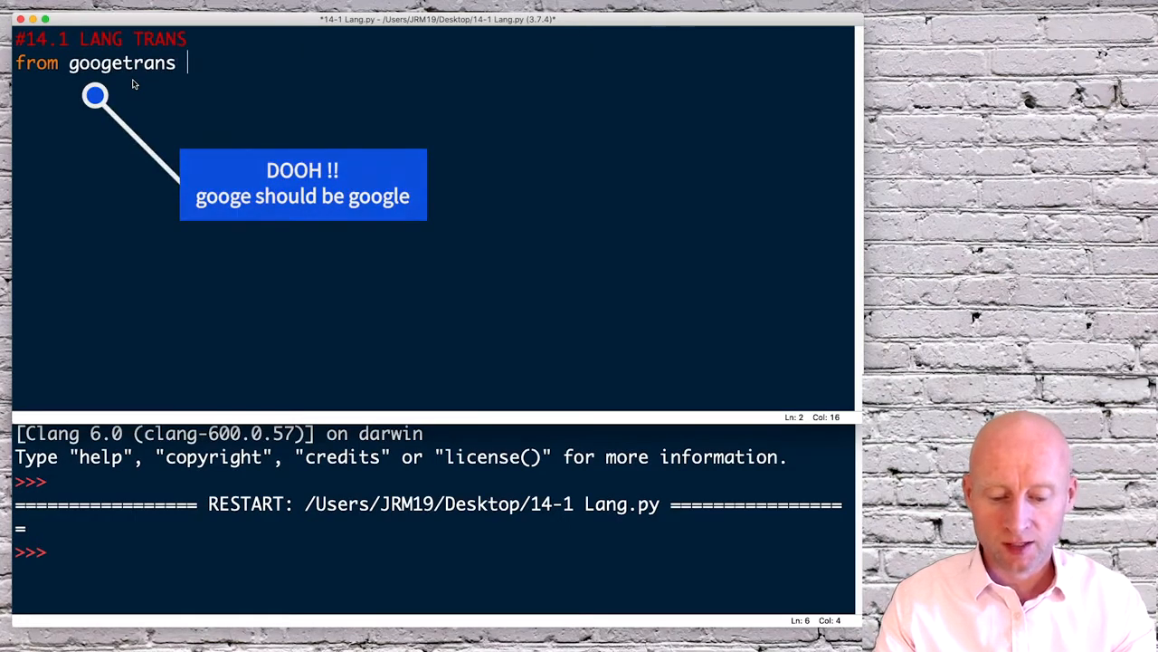
pyautogui.write('import T')
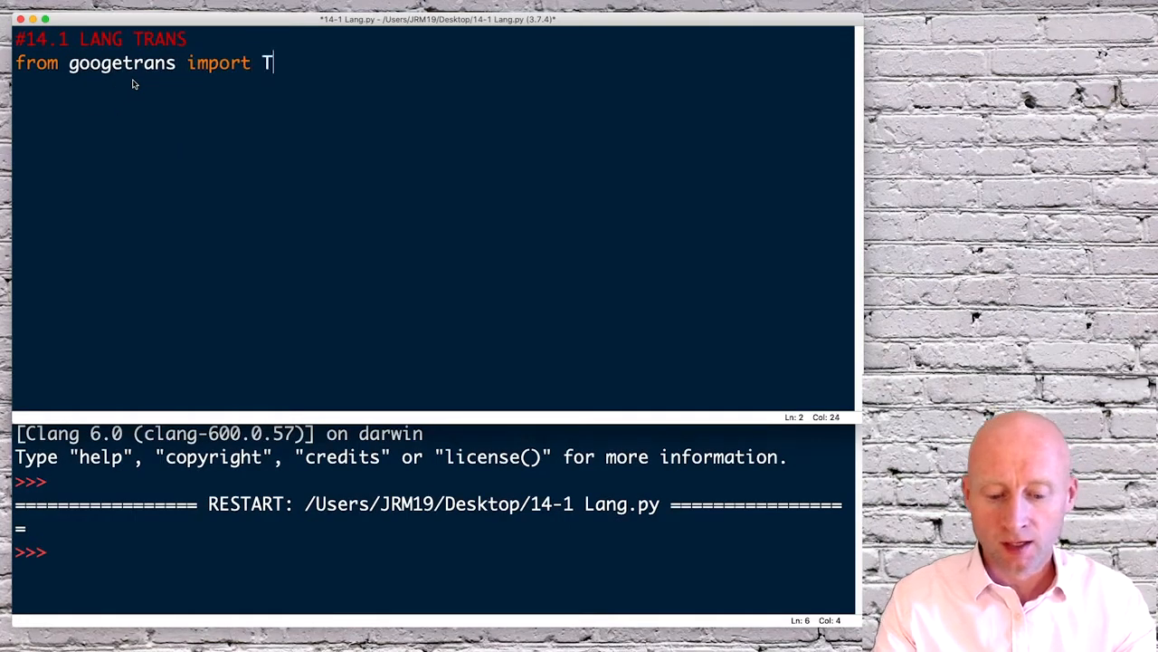
pyautogui.write('ra')
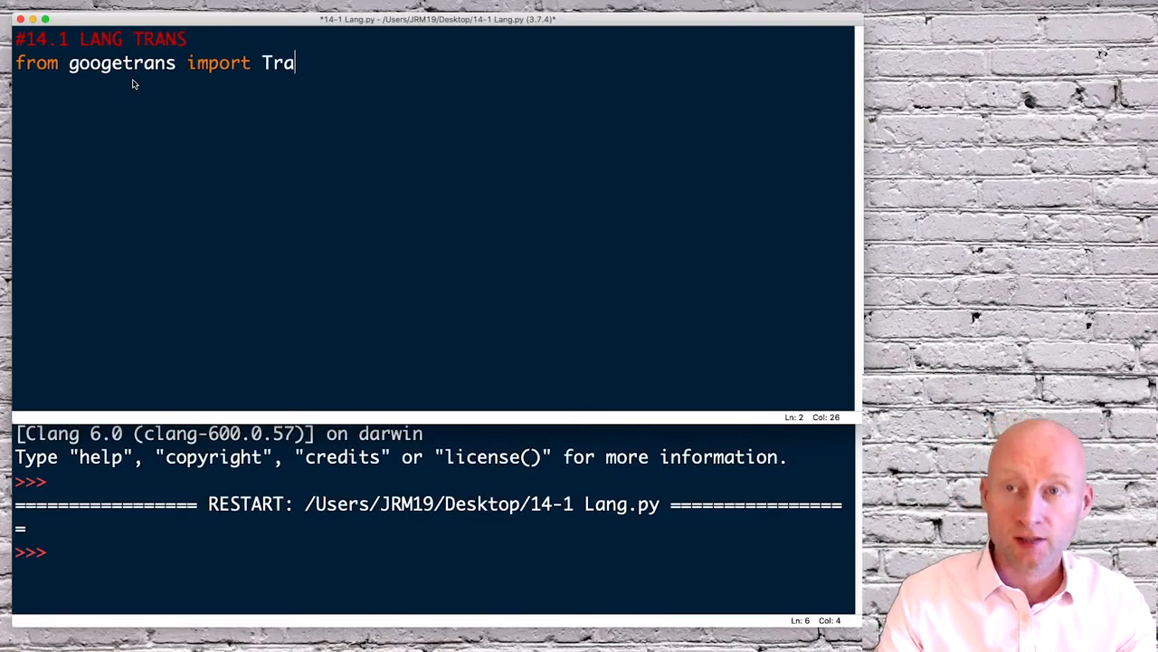
pyautogui.write('n')
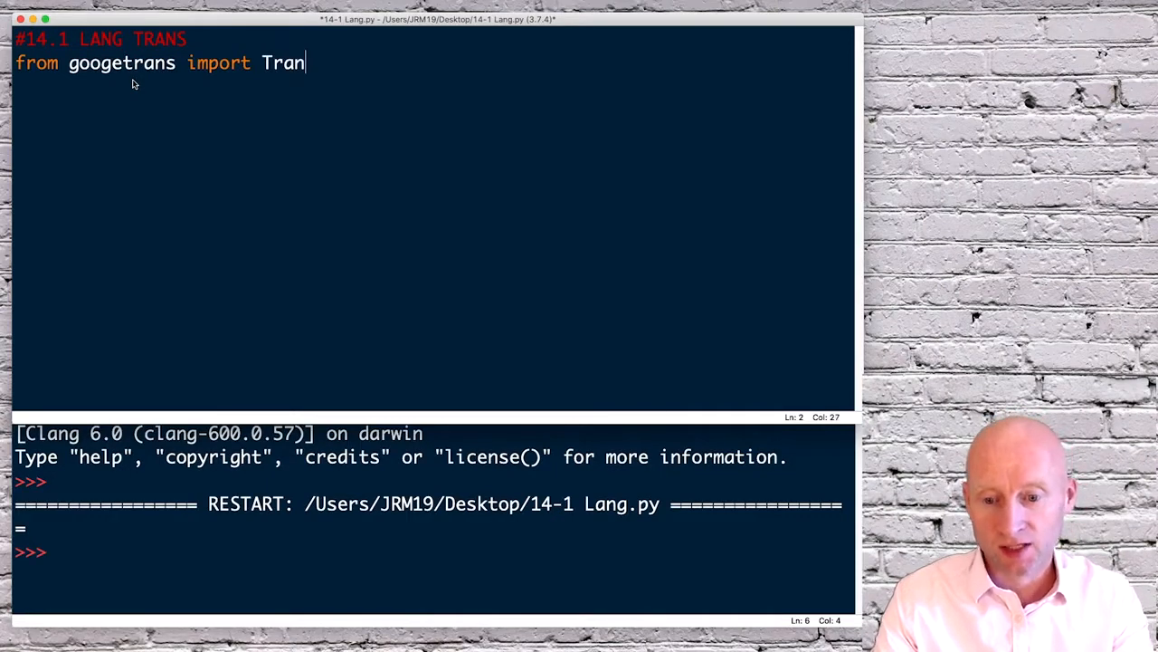
pyautogui.write('slat')
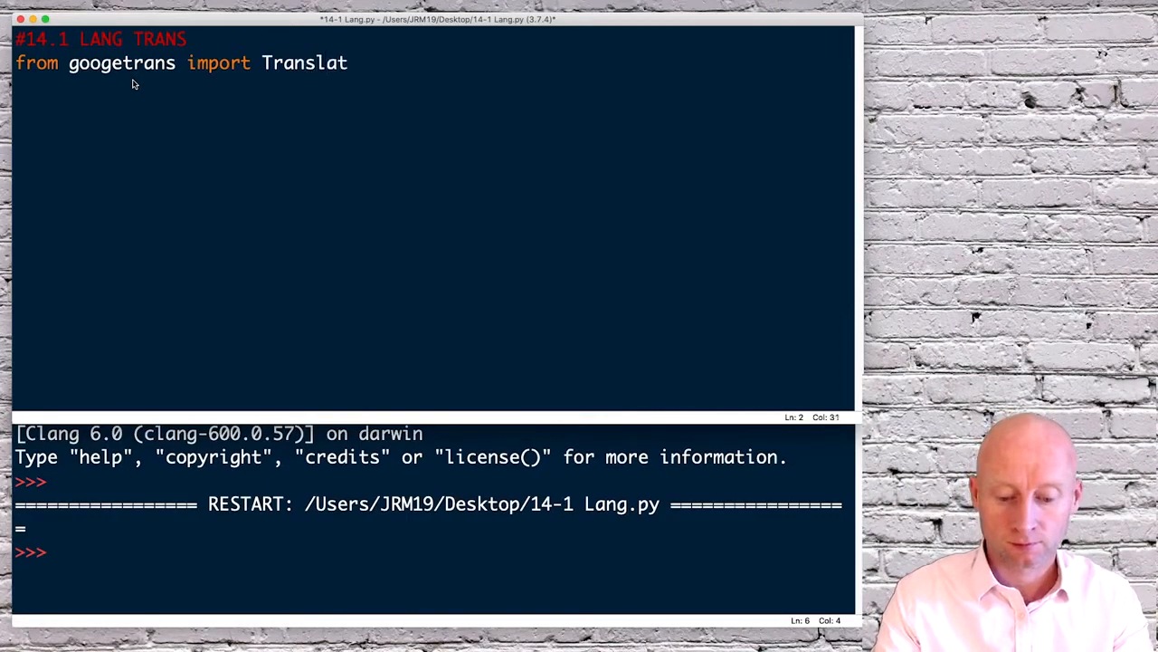
pyautogui.write('or')
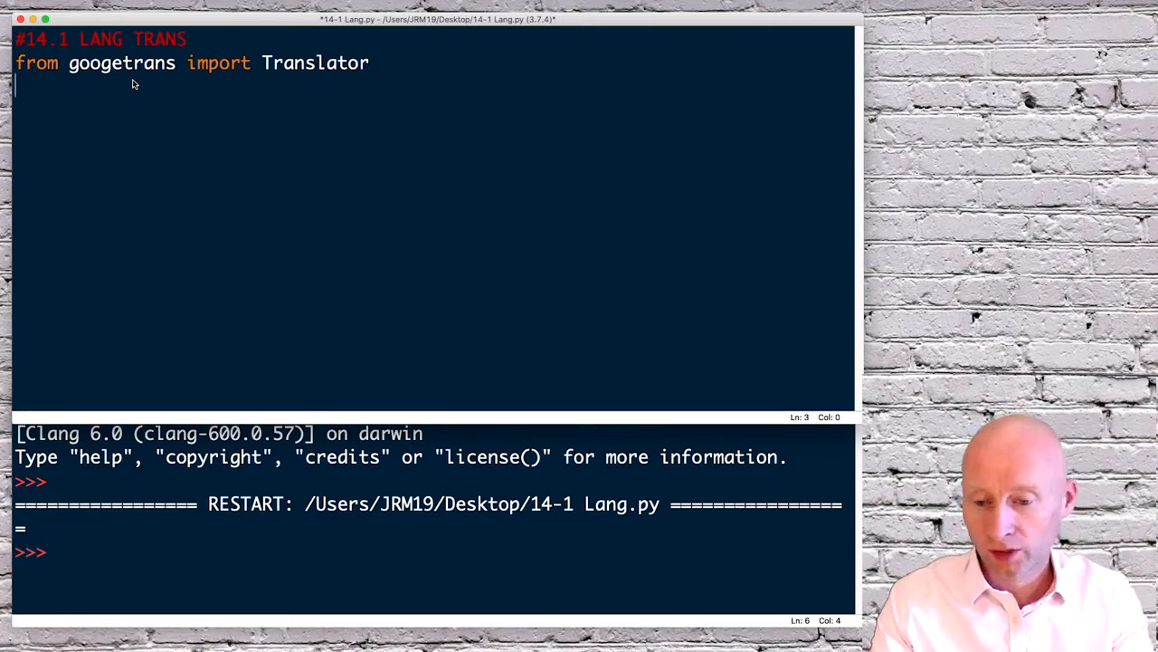
# Add 'translator = Translator()' on the next line.
pyautogui.write('trans')
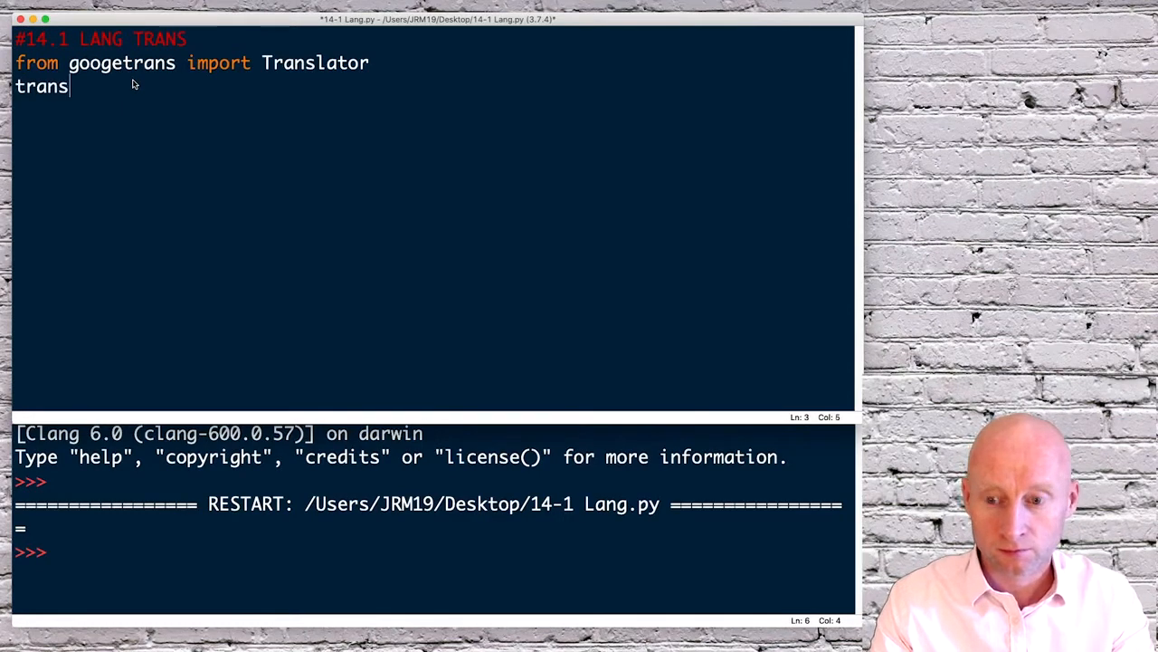
pyautogui.write('lator = T')
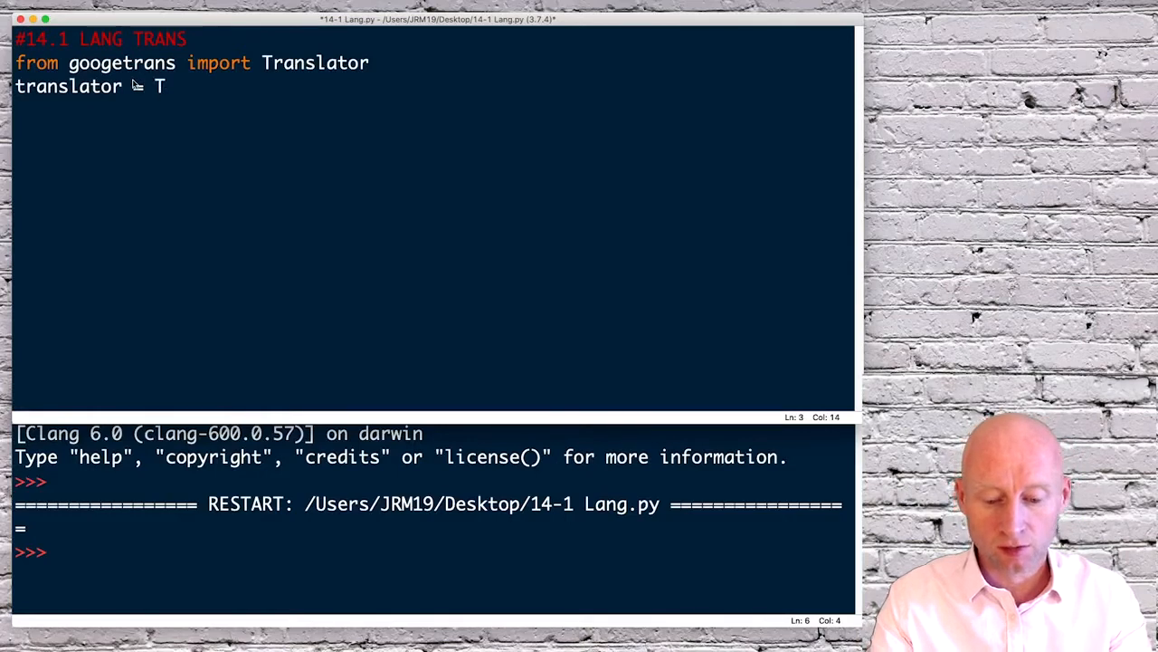
pyautogui.write('ranslator')
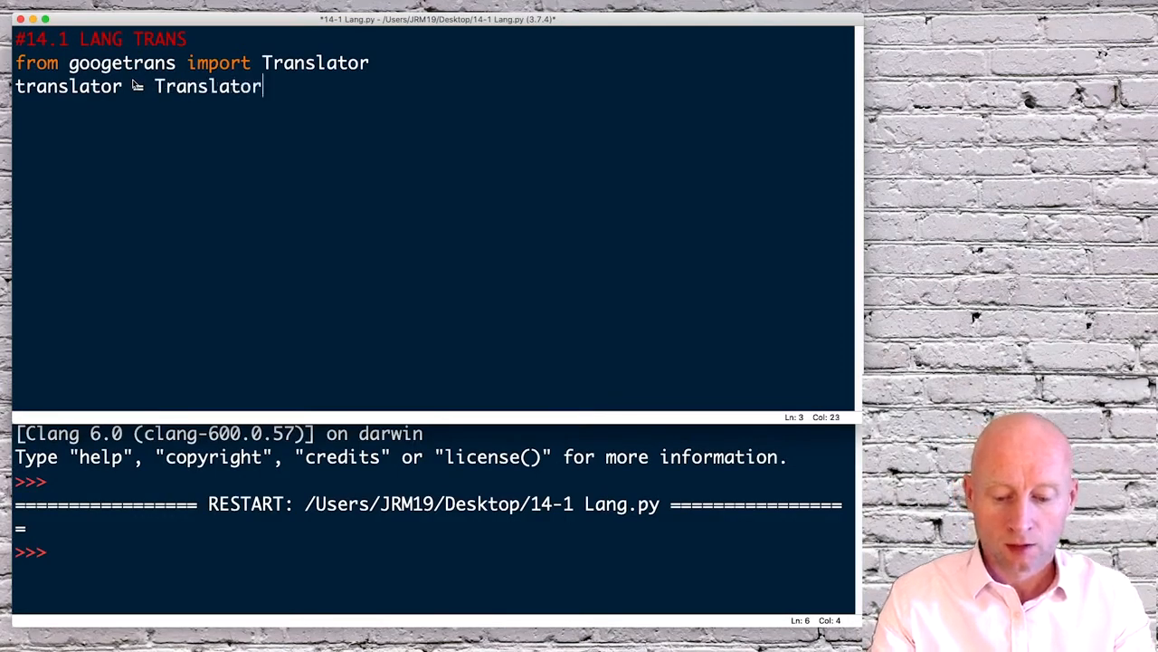
pyautogui.write('()')
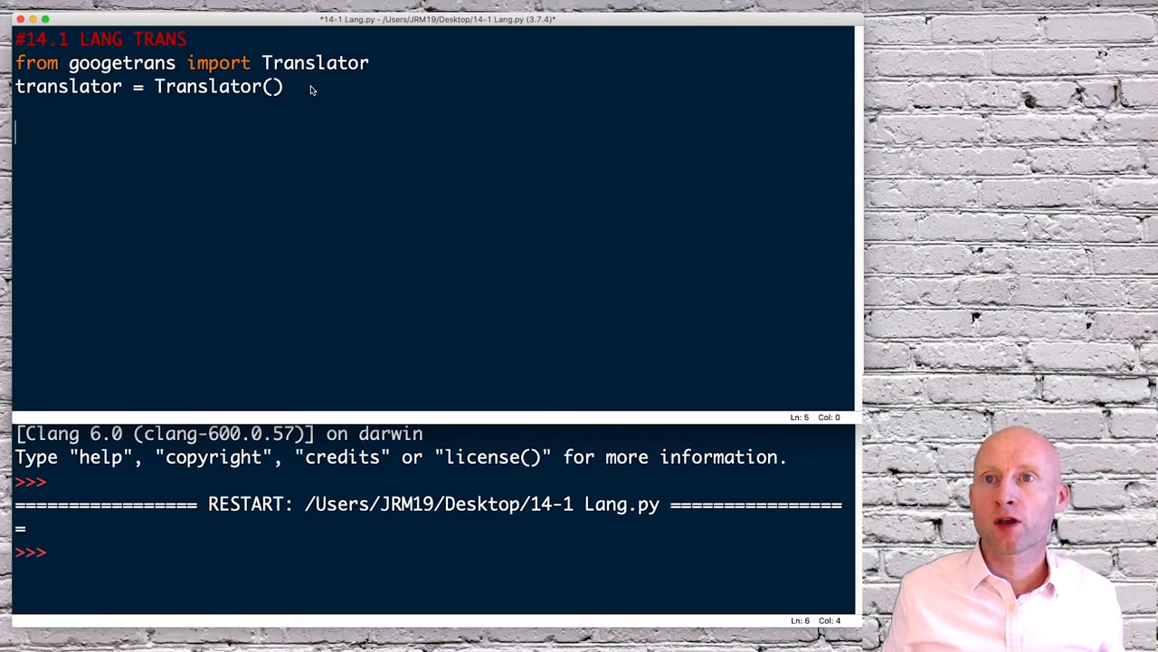
# Define myWord = ("Hello") in the script.
pyautogui.write('my')
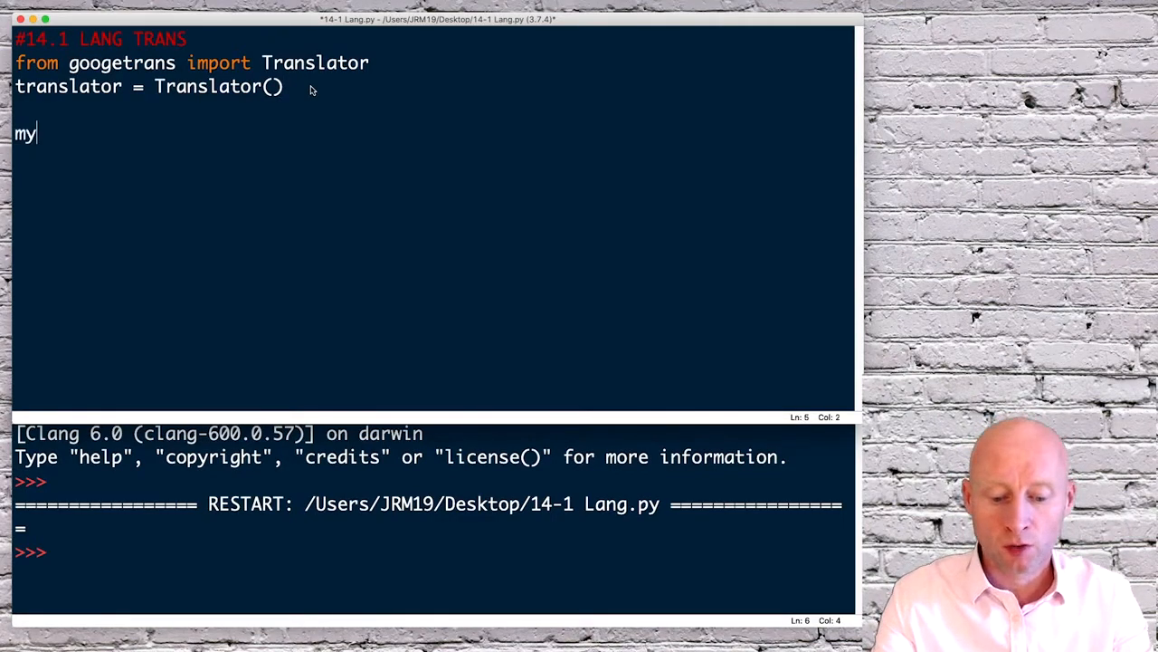
pyautogui.write('Word')
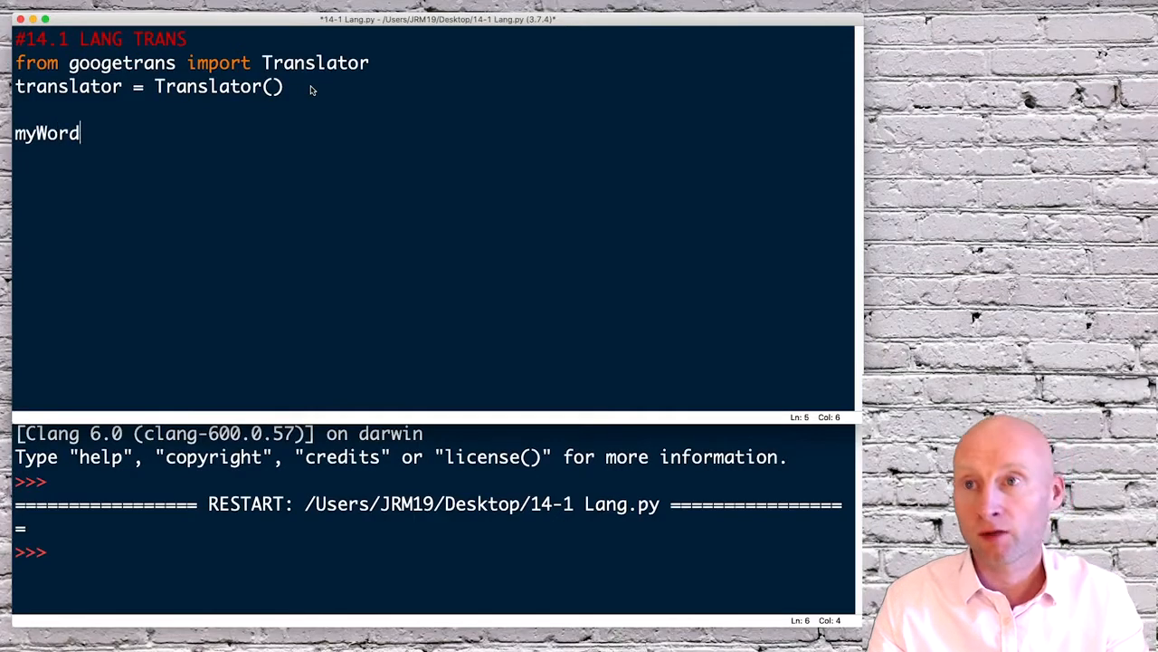
pyautogui.write('= (')
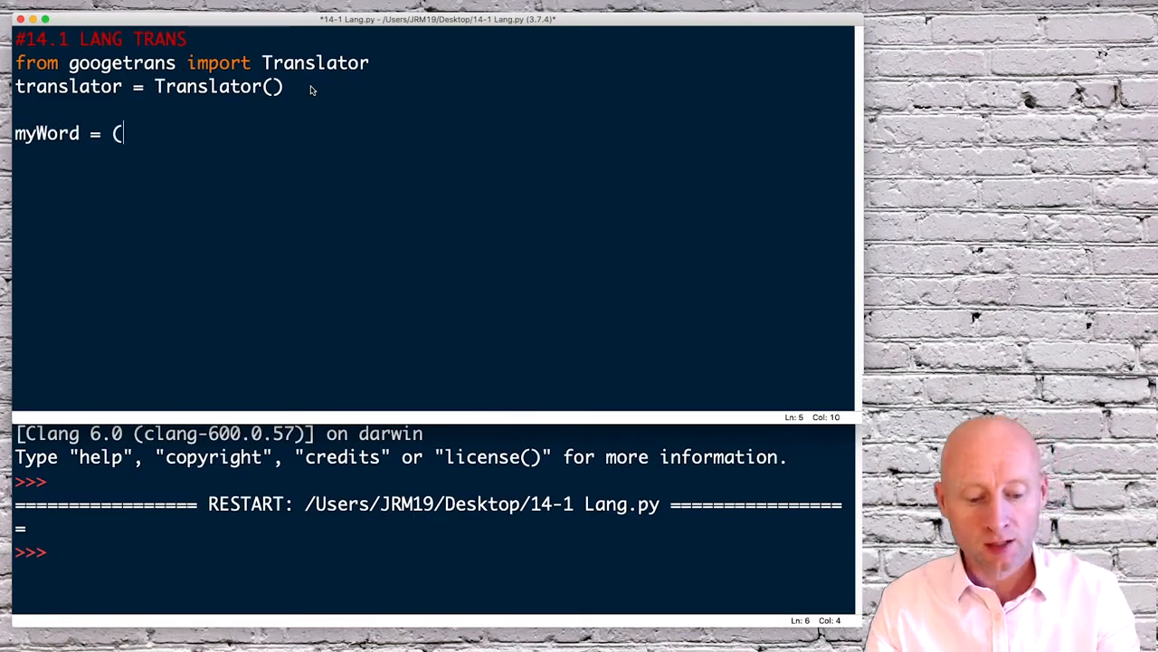
pyautogui.write('"He')
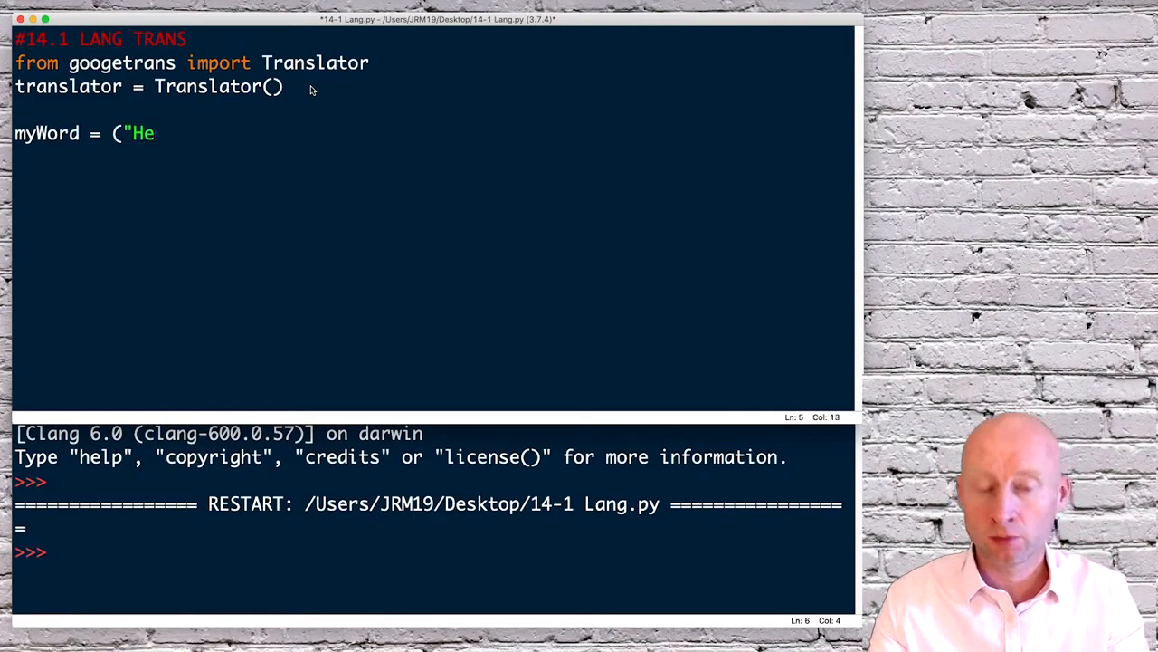
pyautogui.write('llo")')
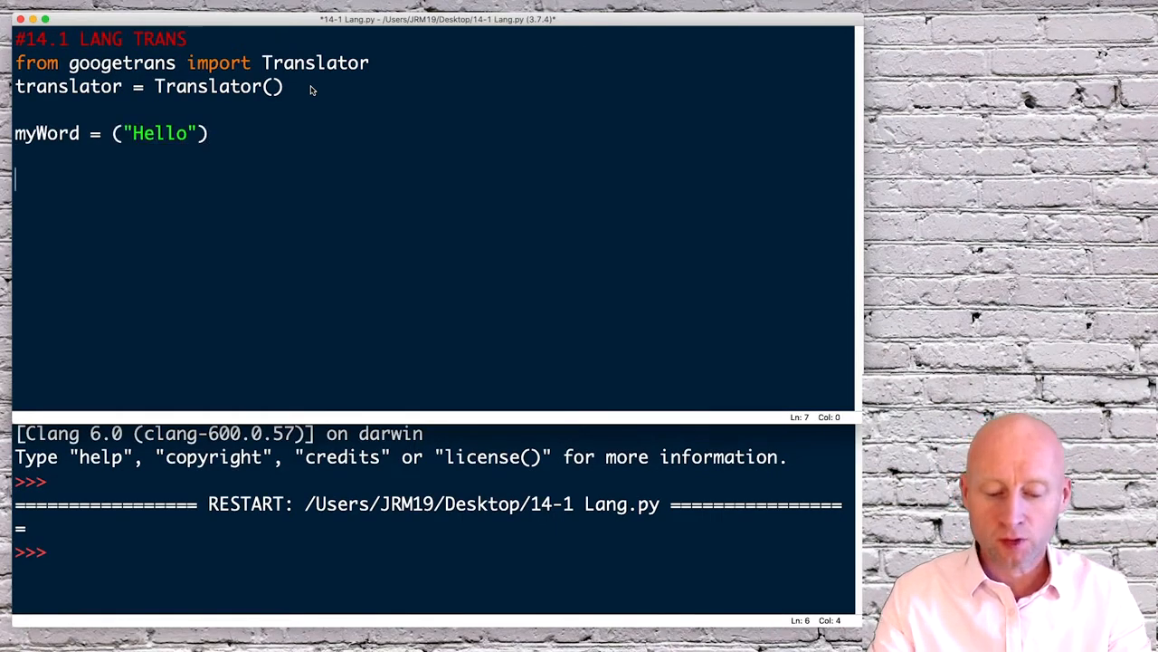
# Start the line myFrWord = (translator.translate below myWord.
pyautogui.write('m')
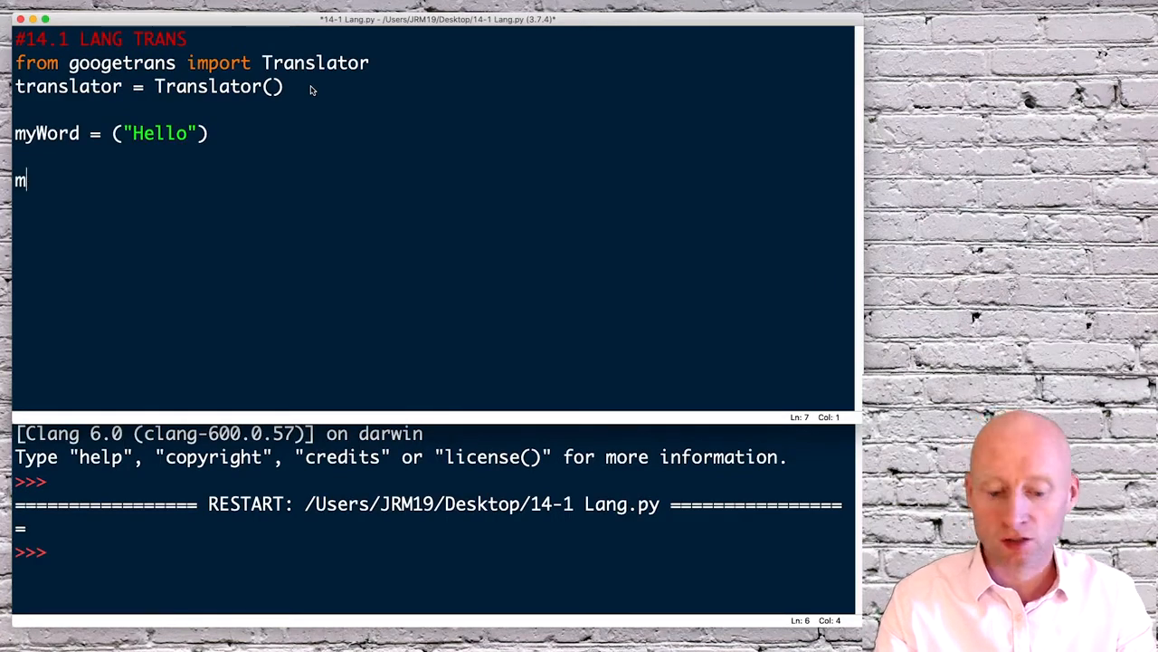
pyautogui.write('yFr')
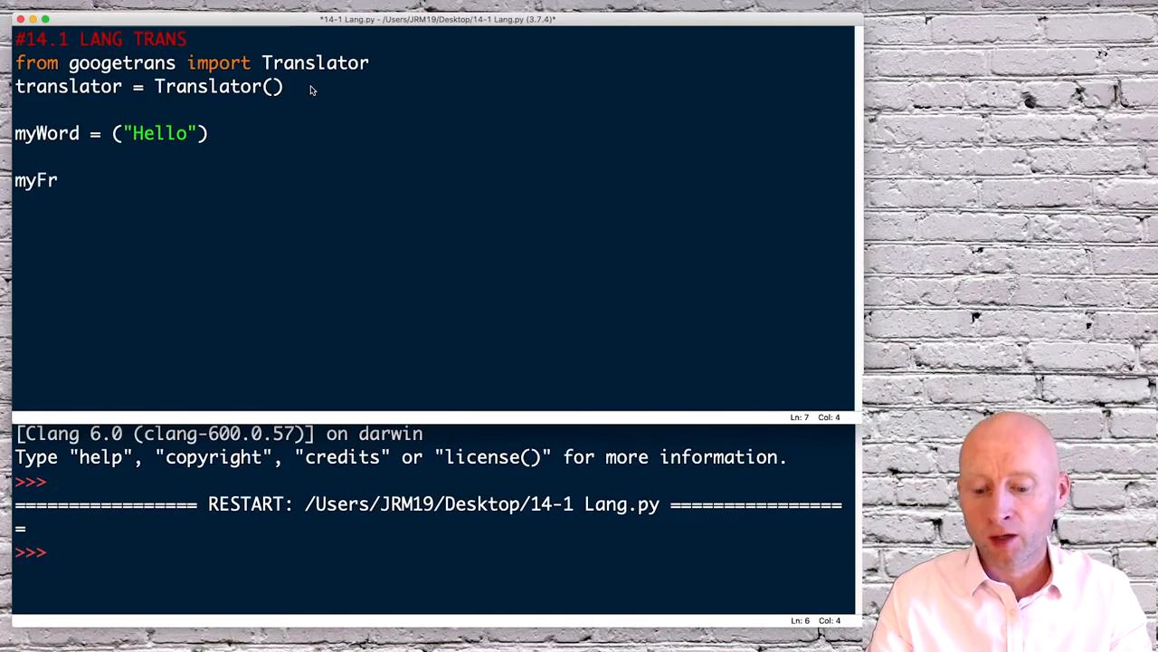
pyautogui.write('Word')
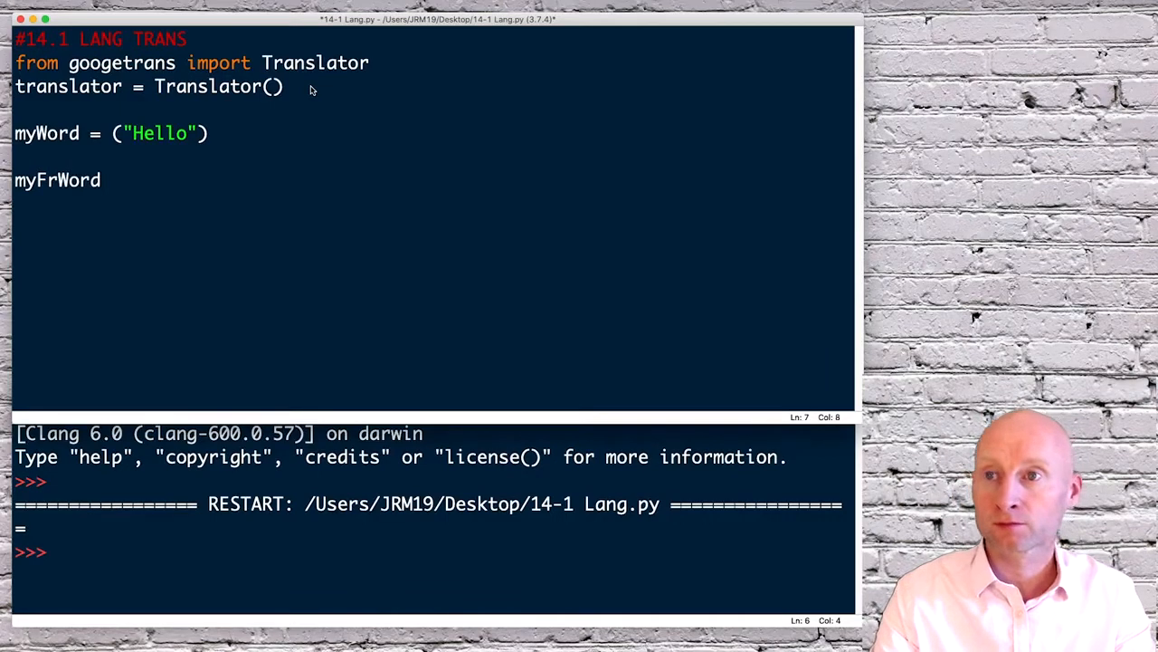
pyautogui.write('=')
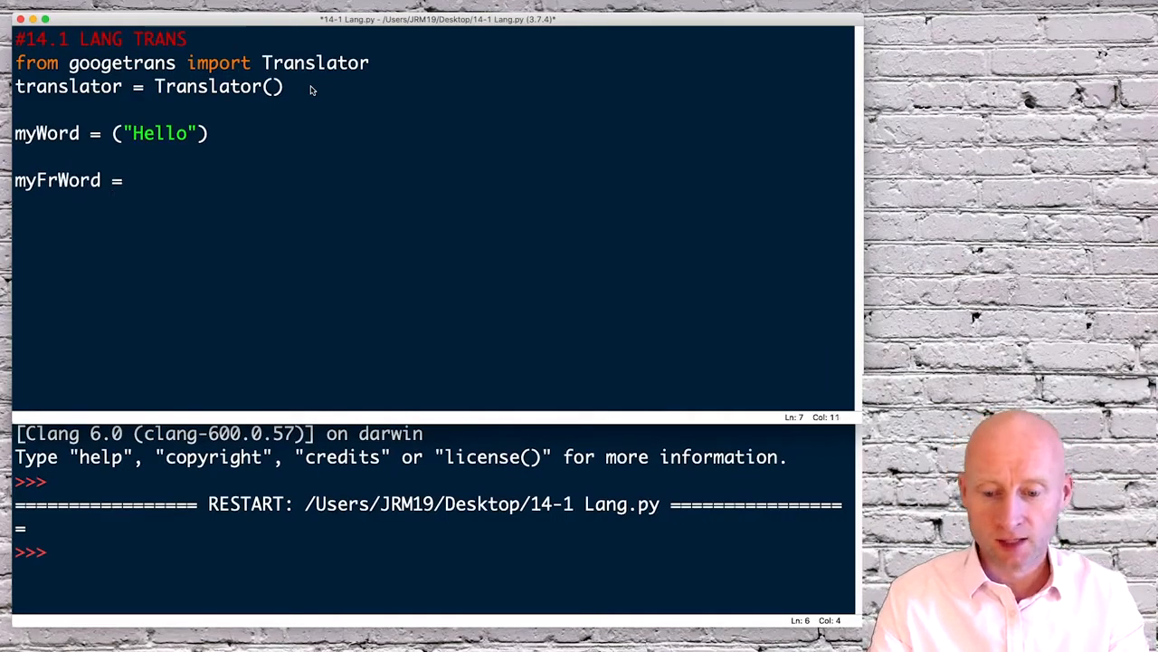
pyautogui.write('(translator')
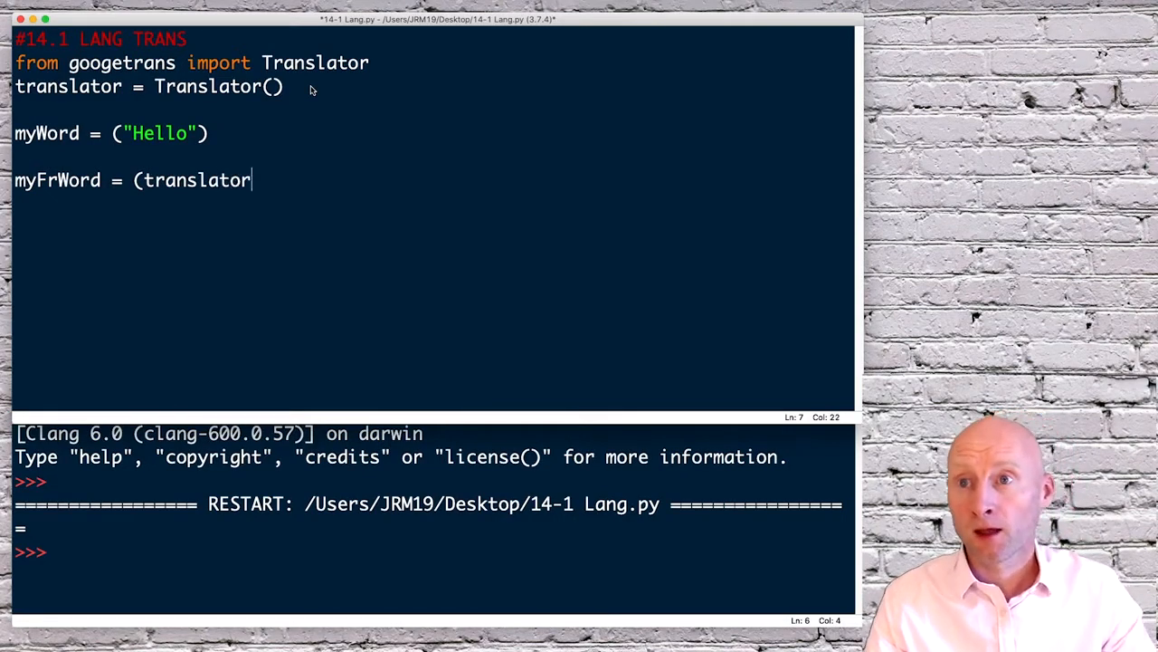
pyautogui.write('.')
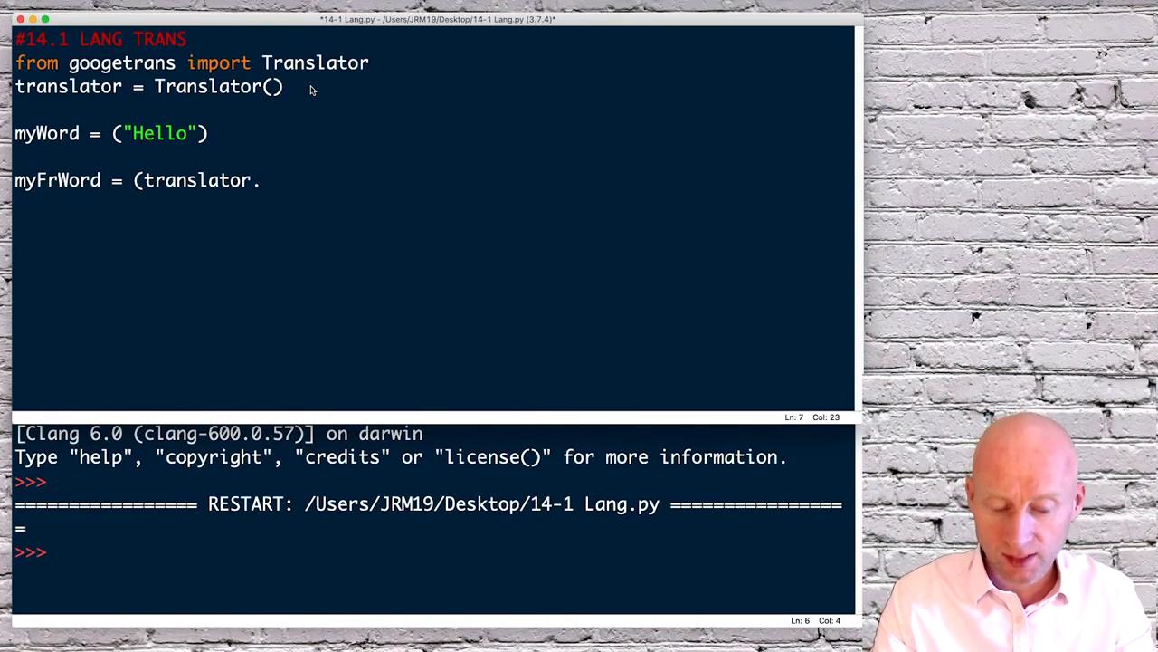
pyautogui.write('translate')
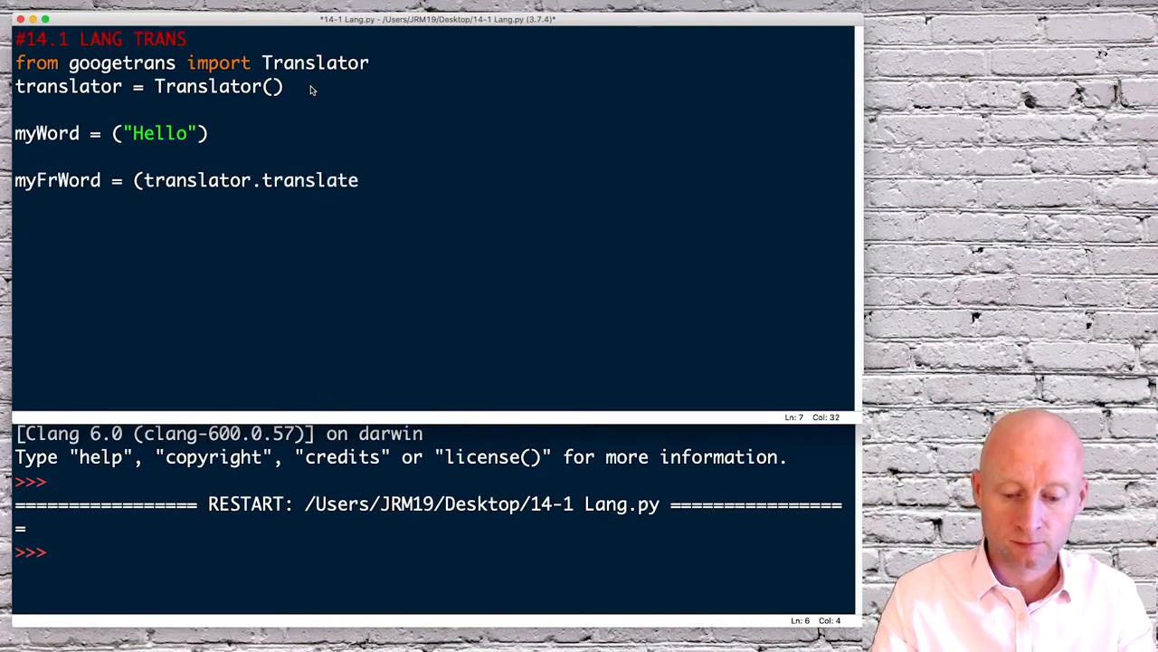
pyautogui.click(358, 180)
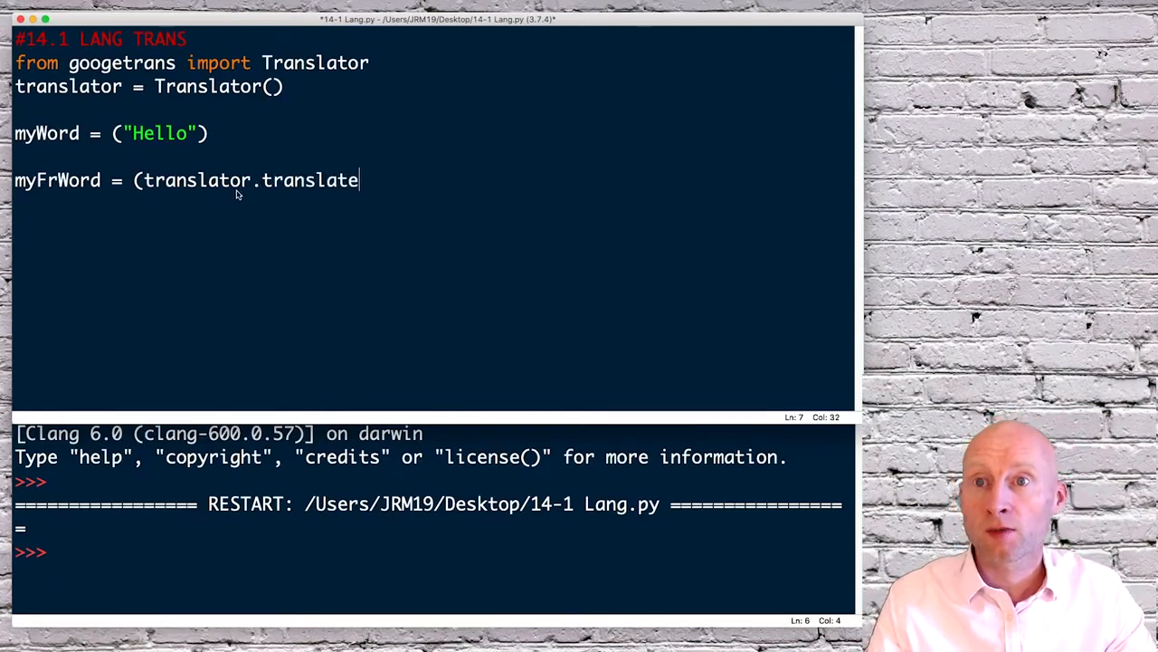
pyautogui.doubleClick(197, 180)
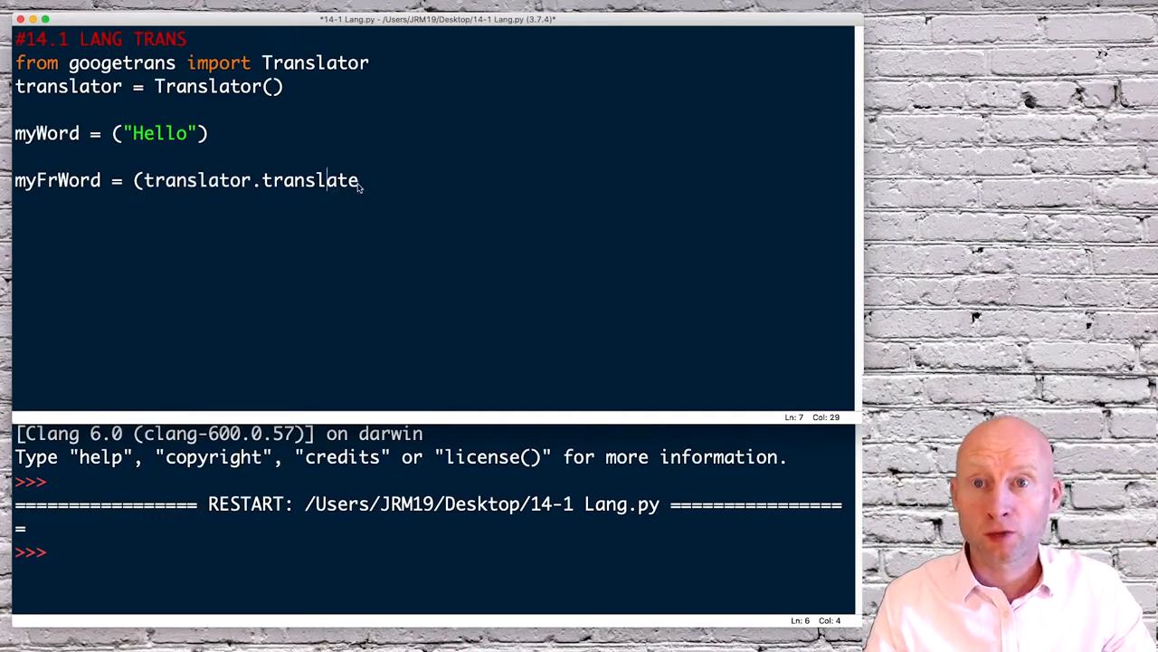
# Fill in the translate arguments myWord, dest = 'fr'.
pyautogui.write('(')
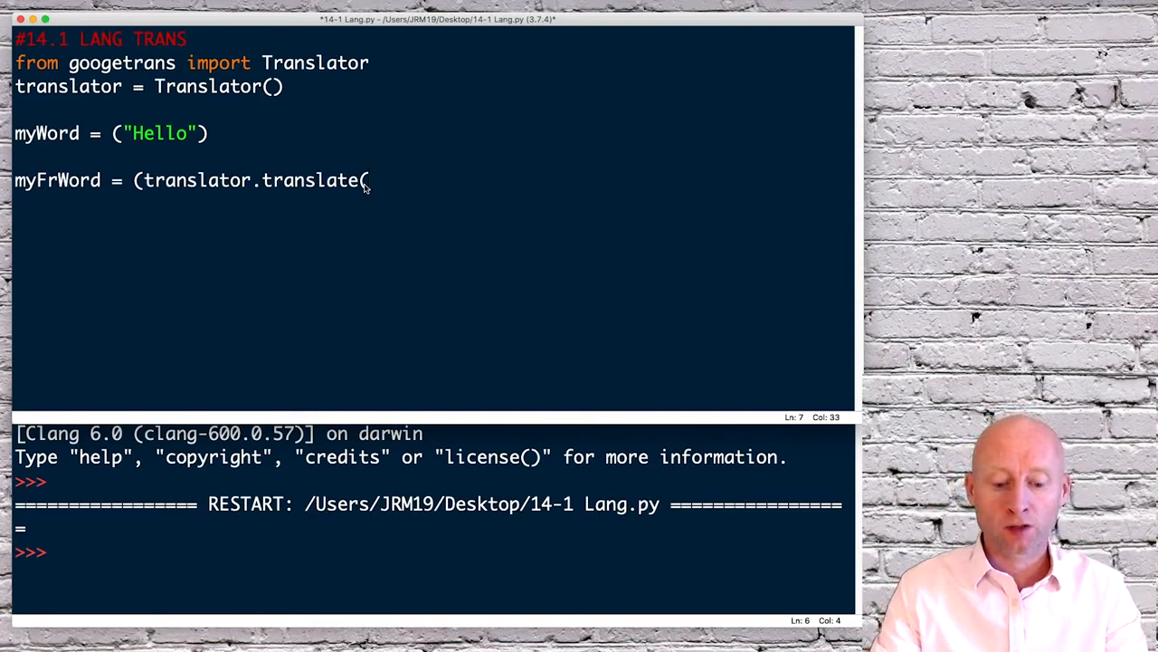
pyautogui.write('myW')
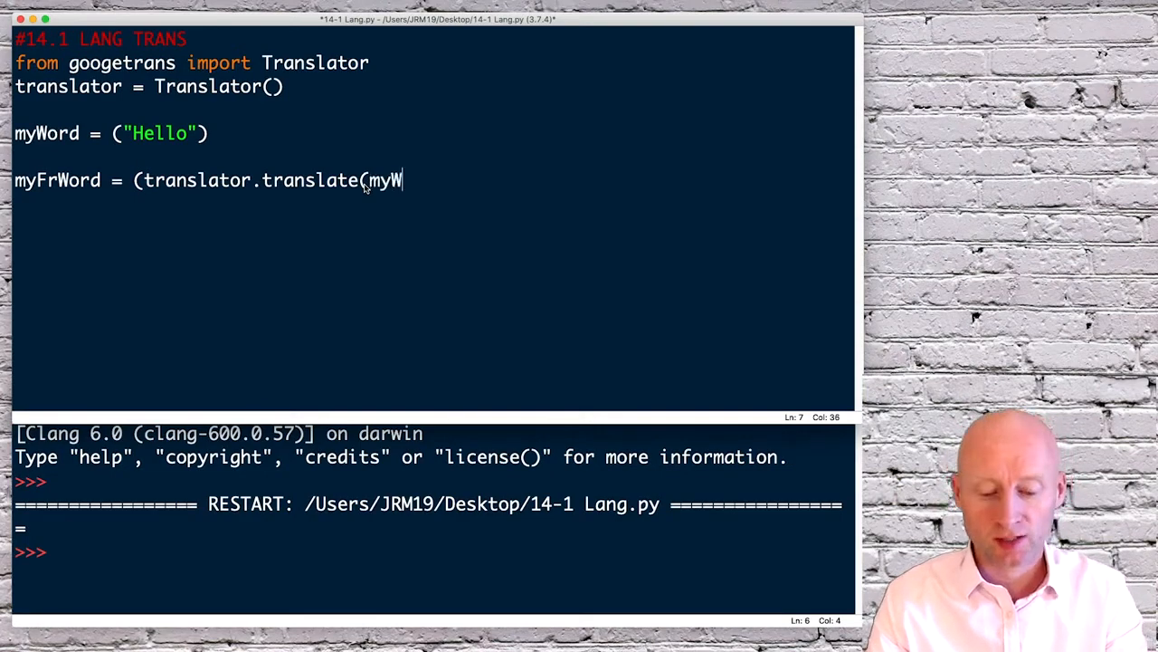
pyautogui.write('ord,')
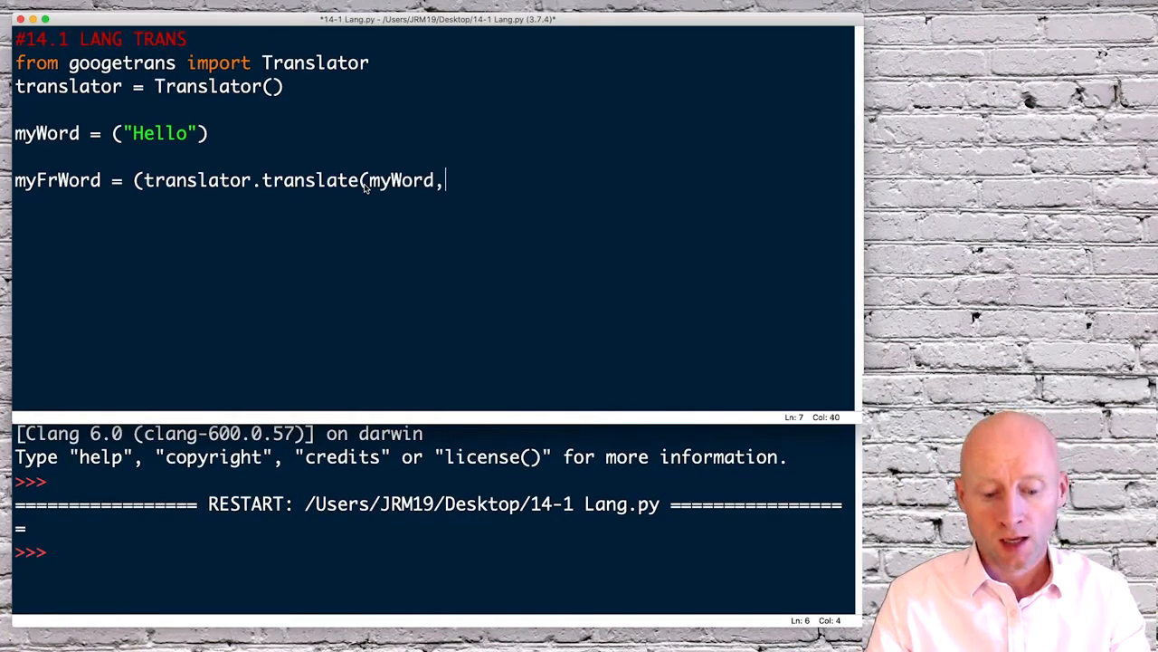
pyautogui.write('d')
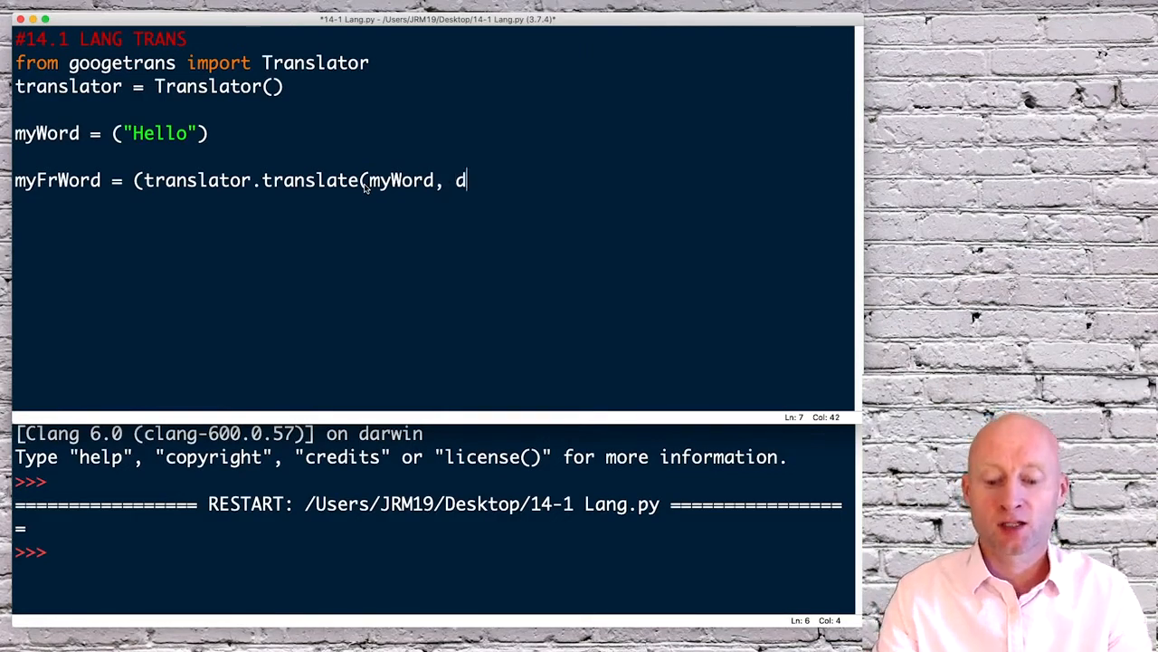
pyautogui.write('est =')
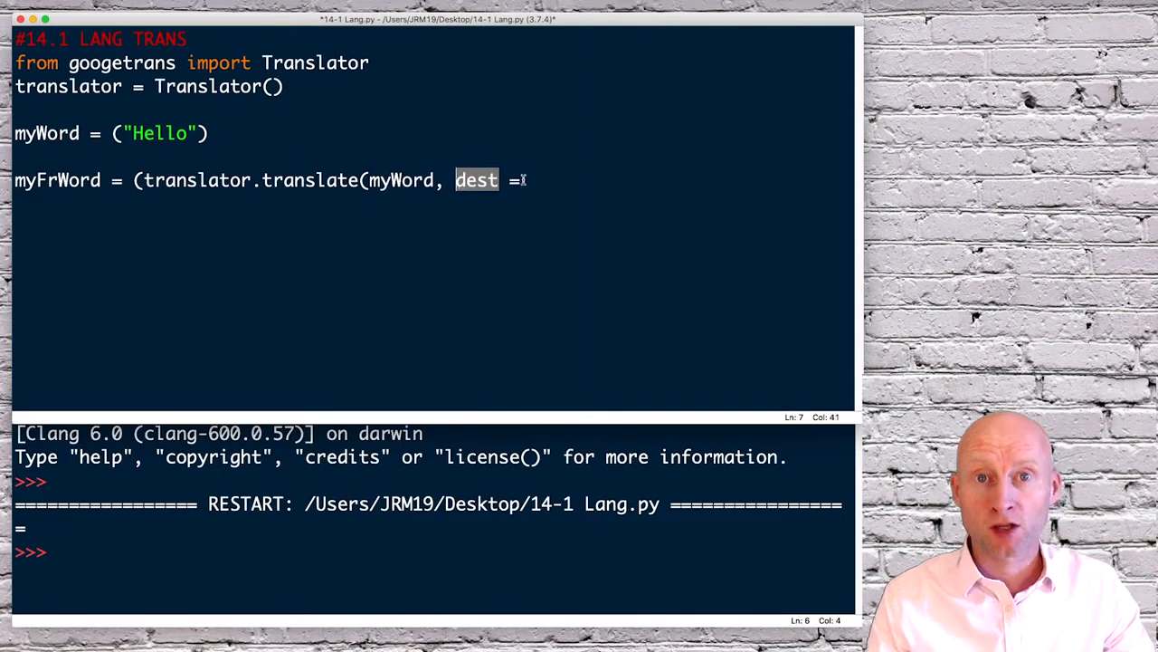
pyautogui.click(496, 180)
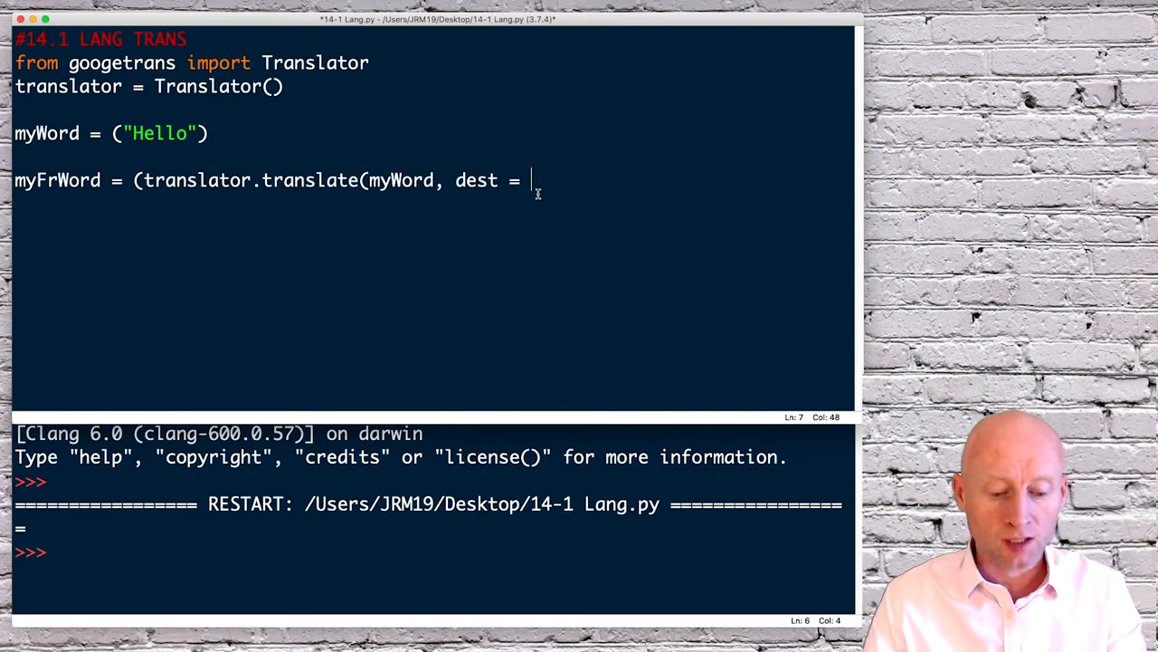
pyautogui.write("'fr")
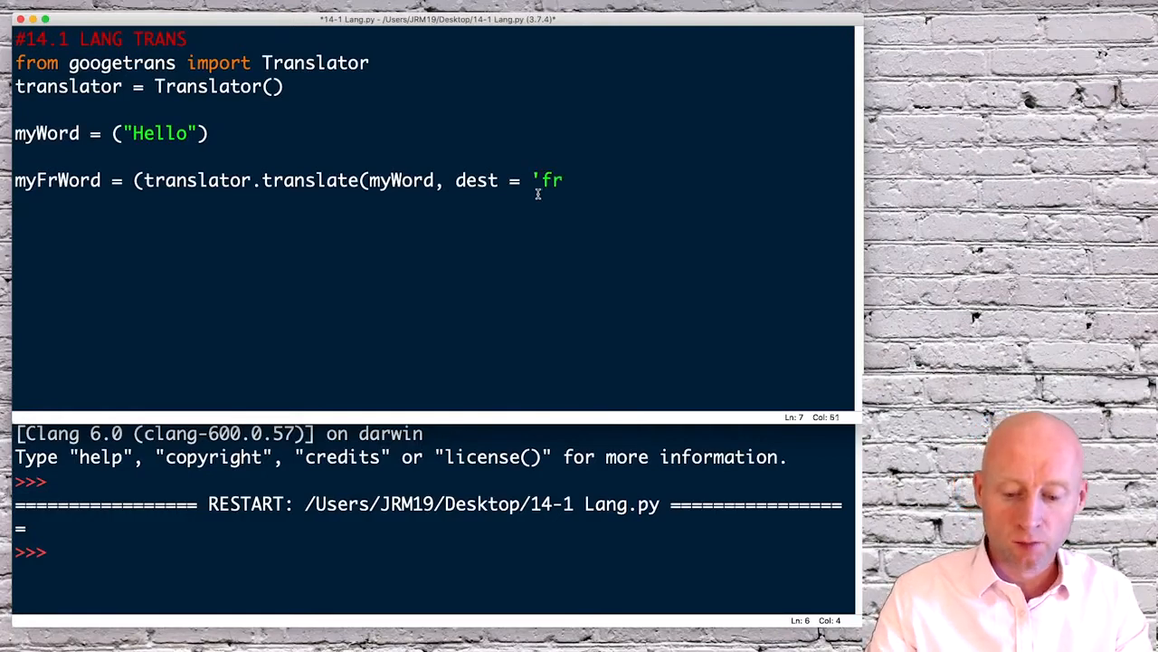
pyautogui.write("'")
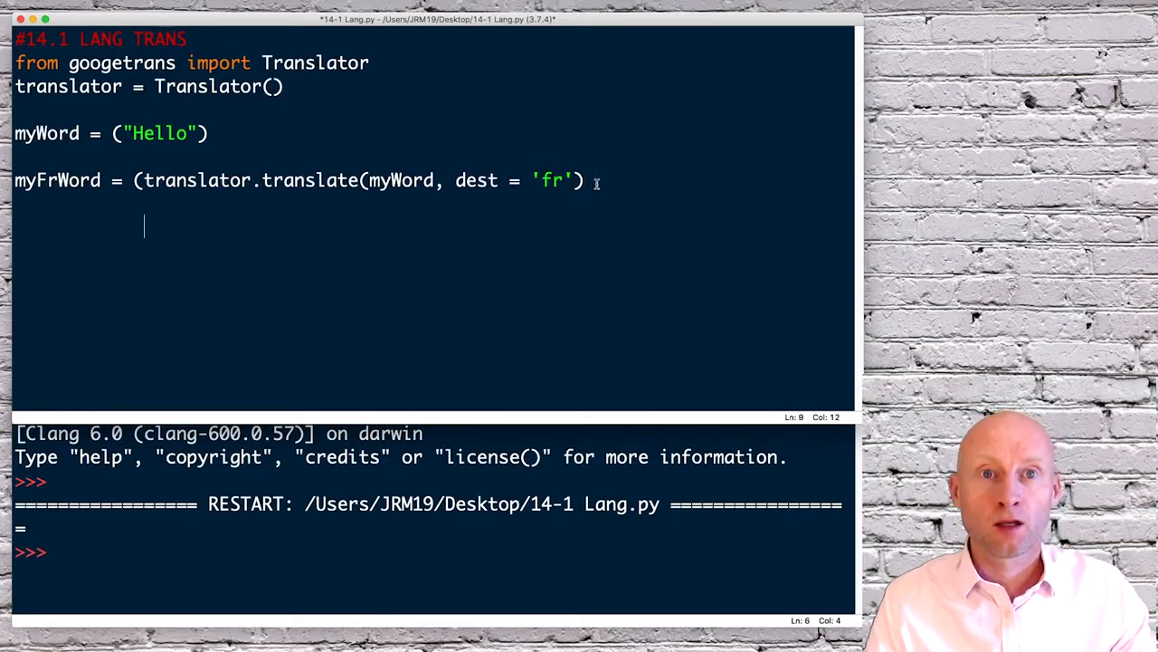
# Close the translate line and add print (myFrWord) on a new line.
pyautogui.write(')')
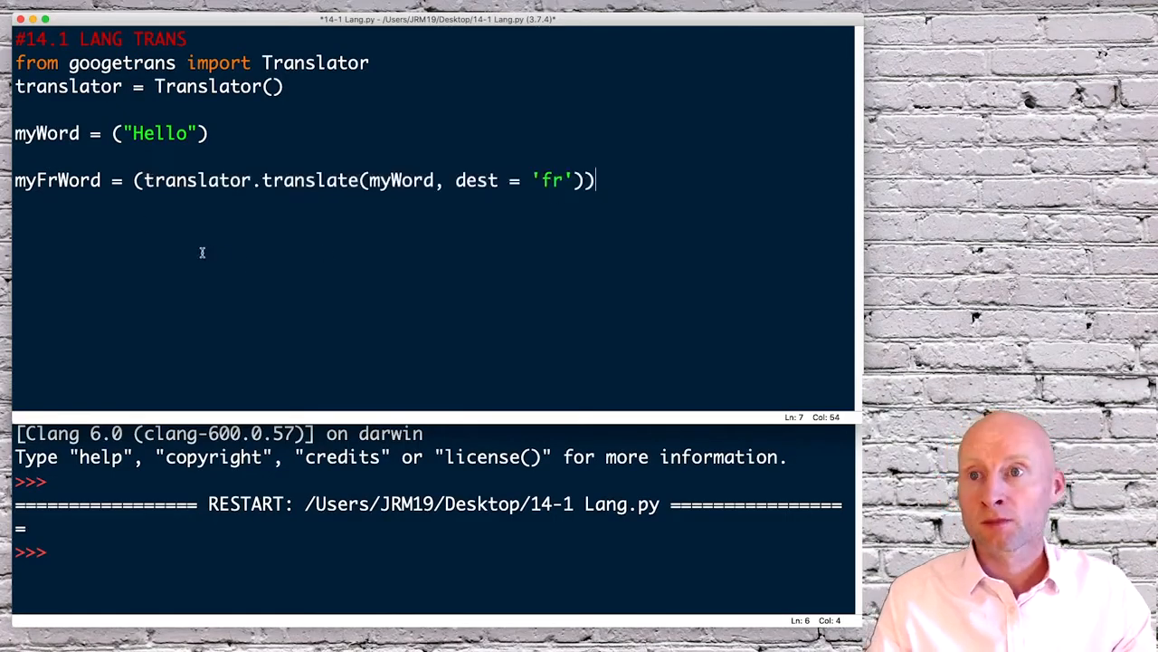
pyautogui.press('enter')
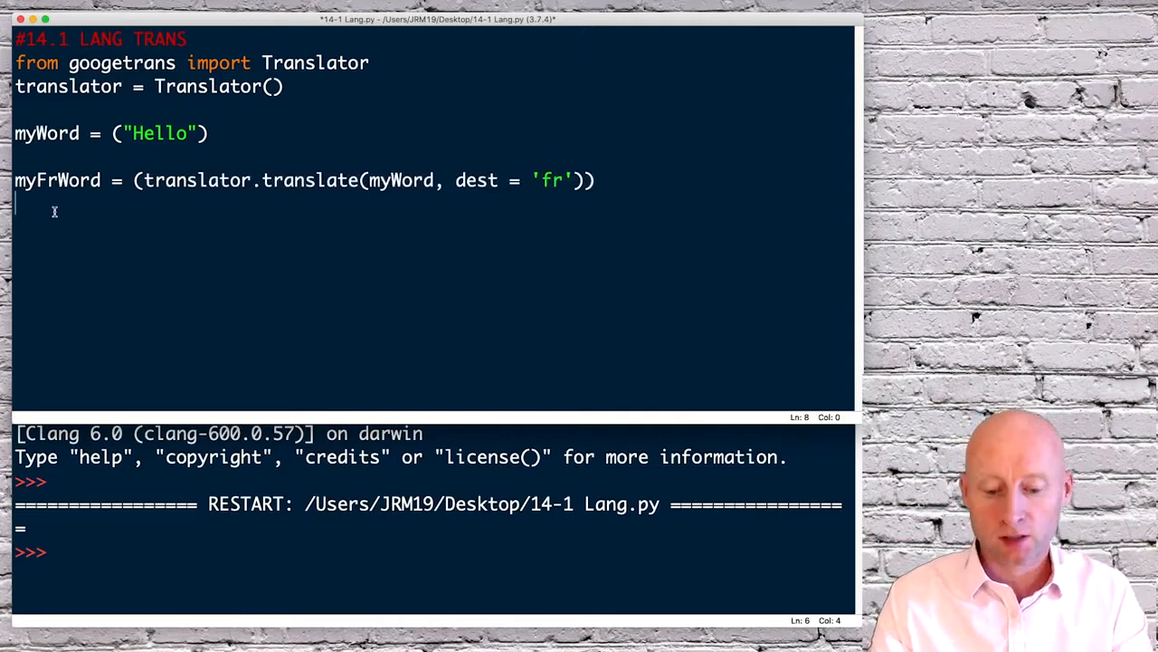
pyautogui.write('print (m')
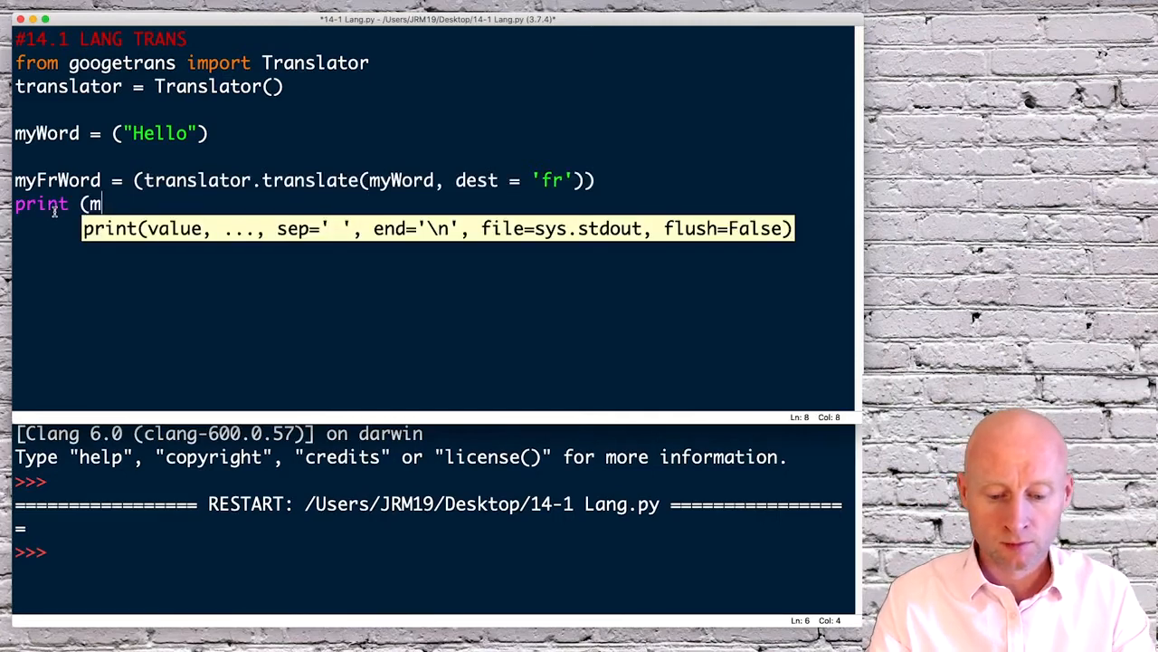
pyautogui.write('yFrW')
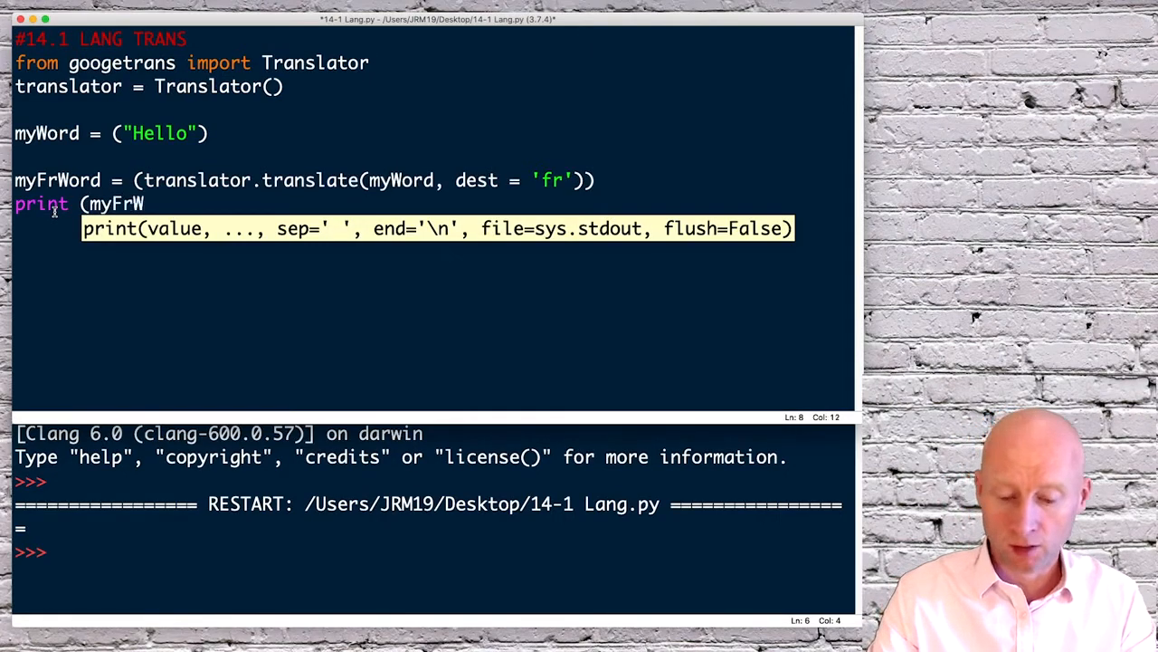
pyautogui.write('ord)')
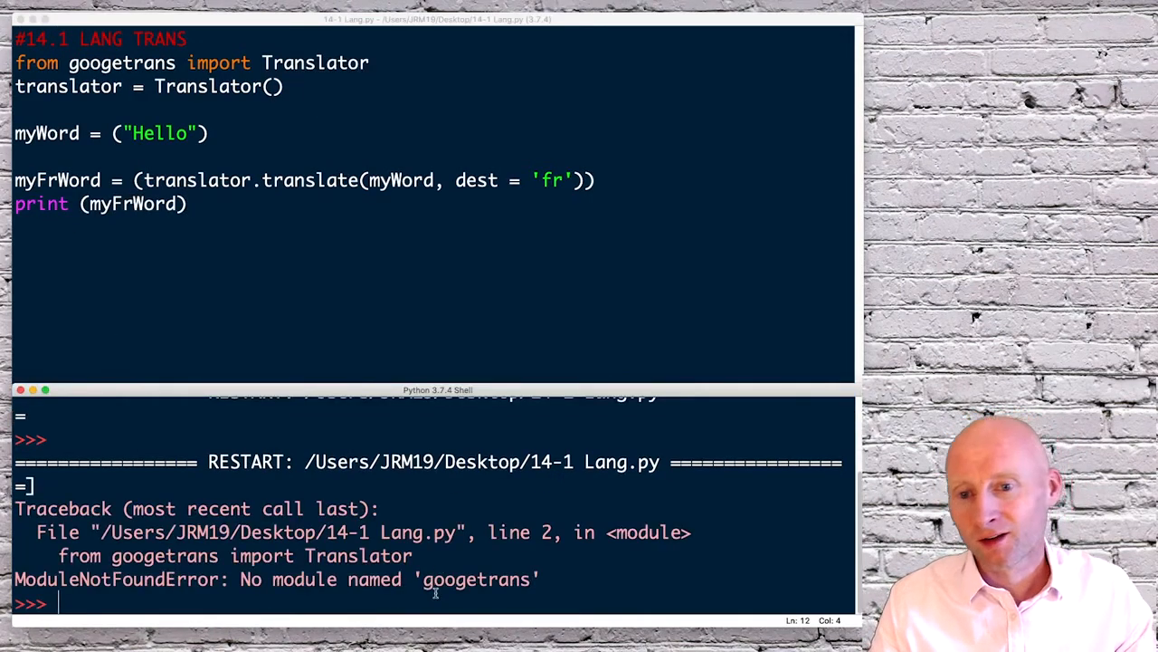
# Correct the import to googletrans and rerun, printing a Translated result with Bonjour.
pyautogui.click(118, 62)
pyautogui.write('l')
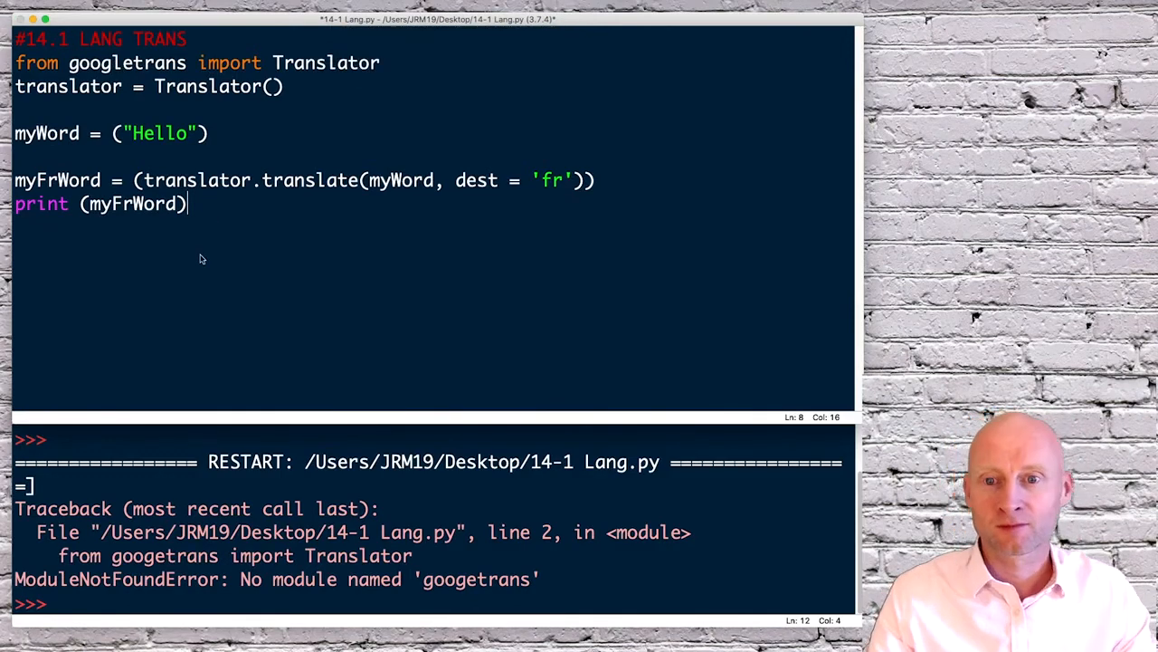
pyautogui.press('f5')
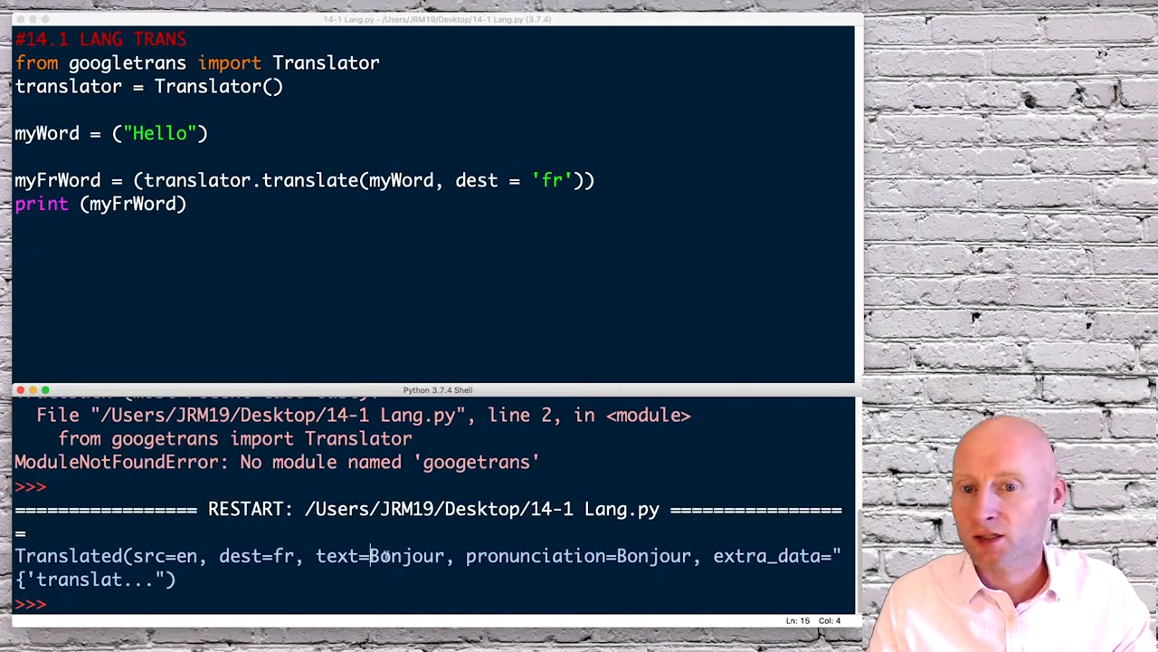
pyautogui.doubleClick(405, 554)
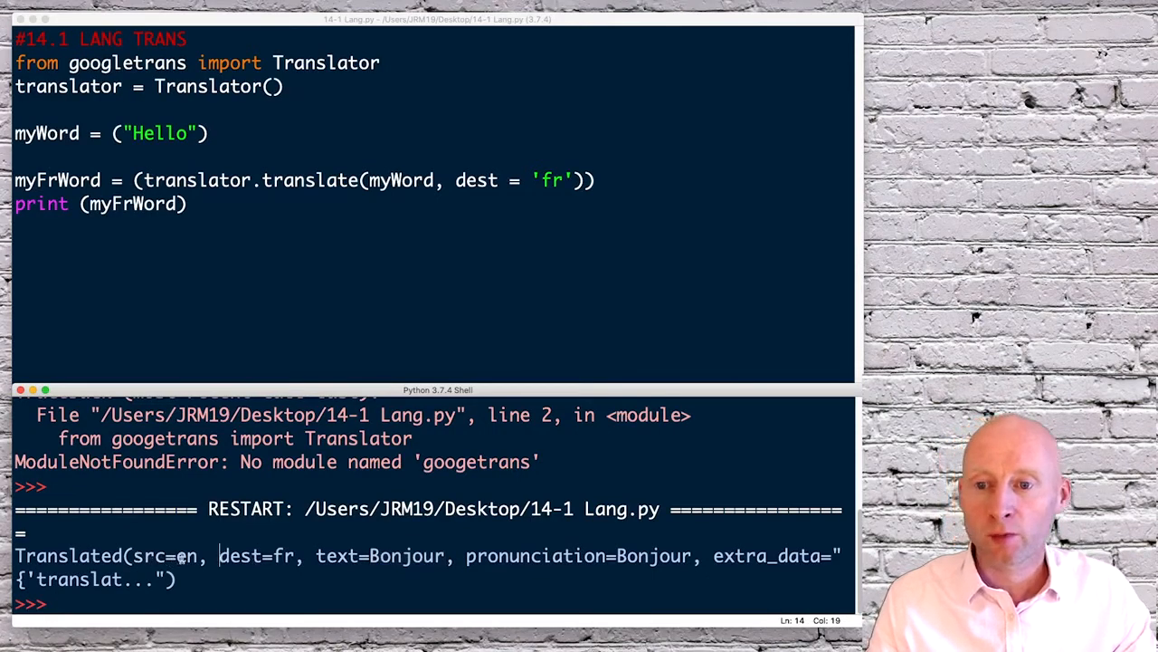
pyautogui.doubleClick(256, 556)
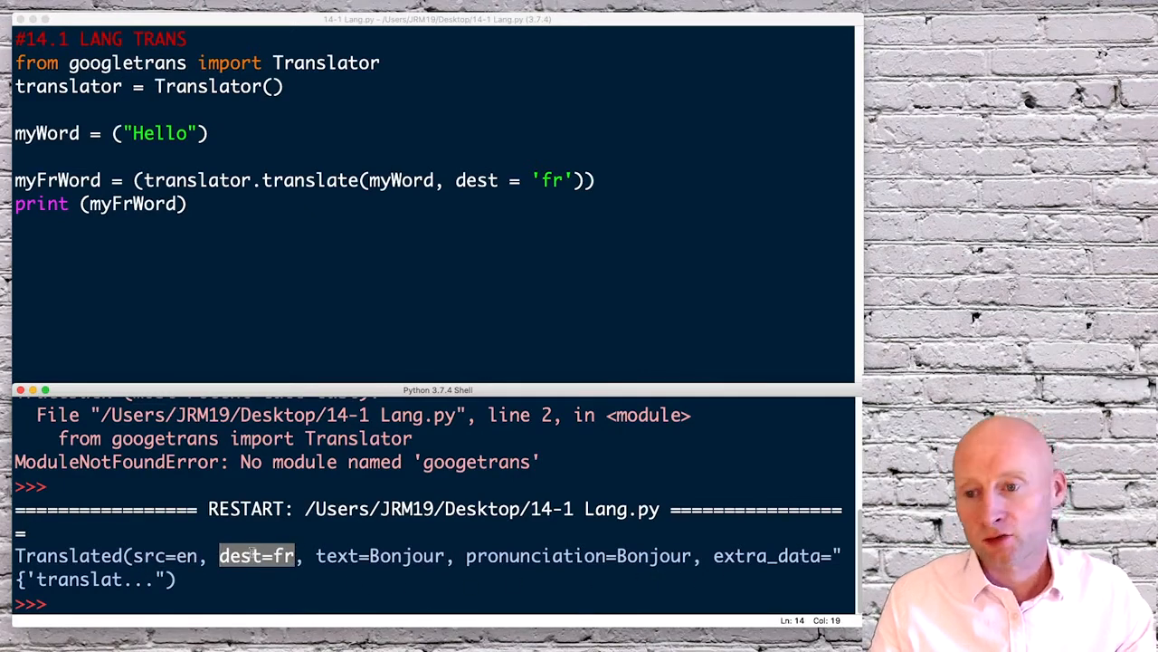
pyautogui.moveTo(570, 190)
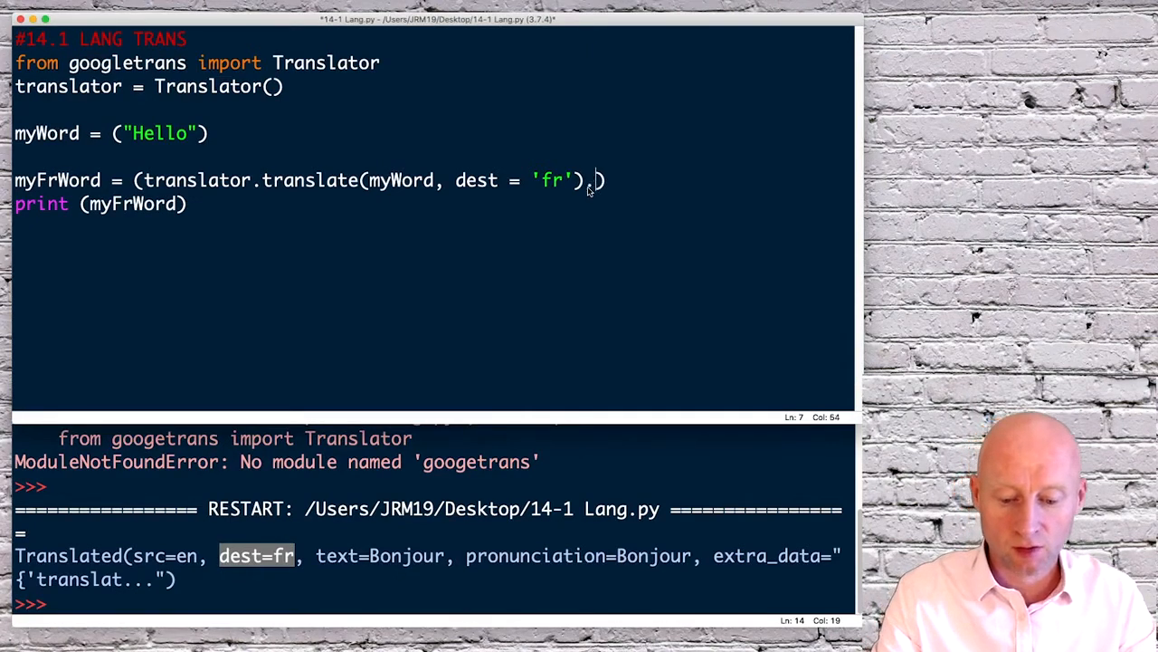
# Append .text to the translate call and change the destination to 'th'.
pyautogui.write('.text')
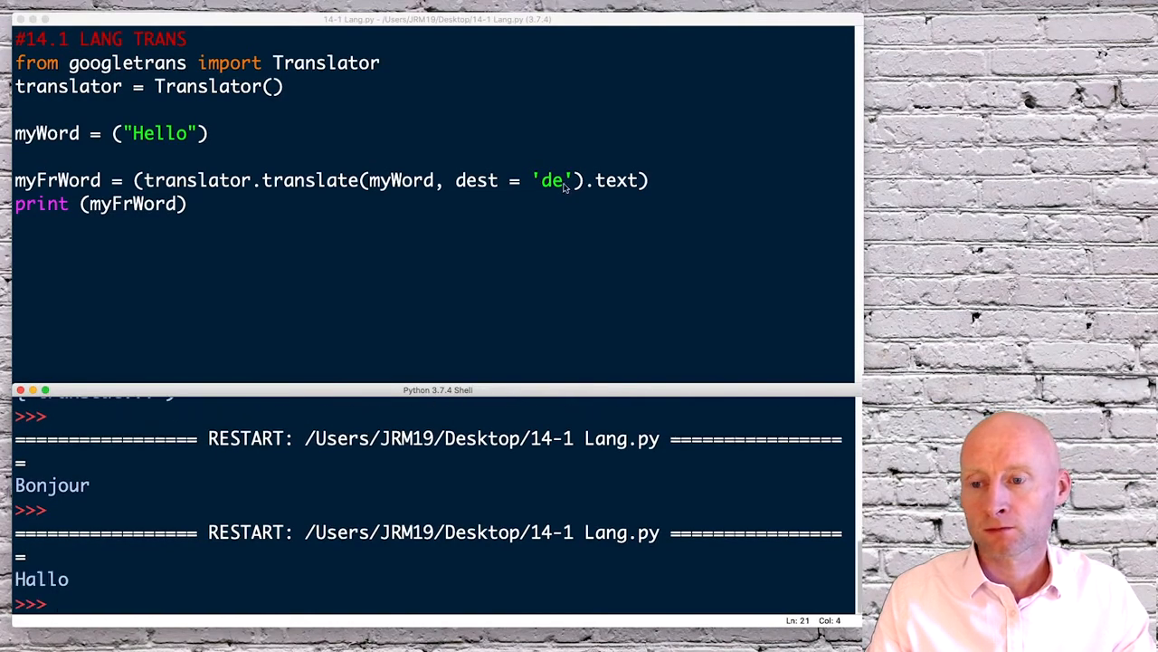
pyautogui.write('th')
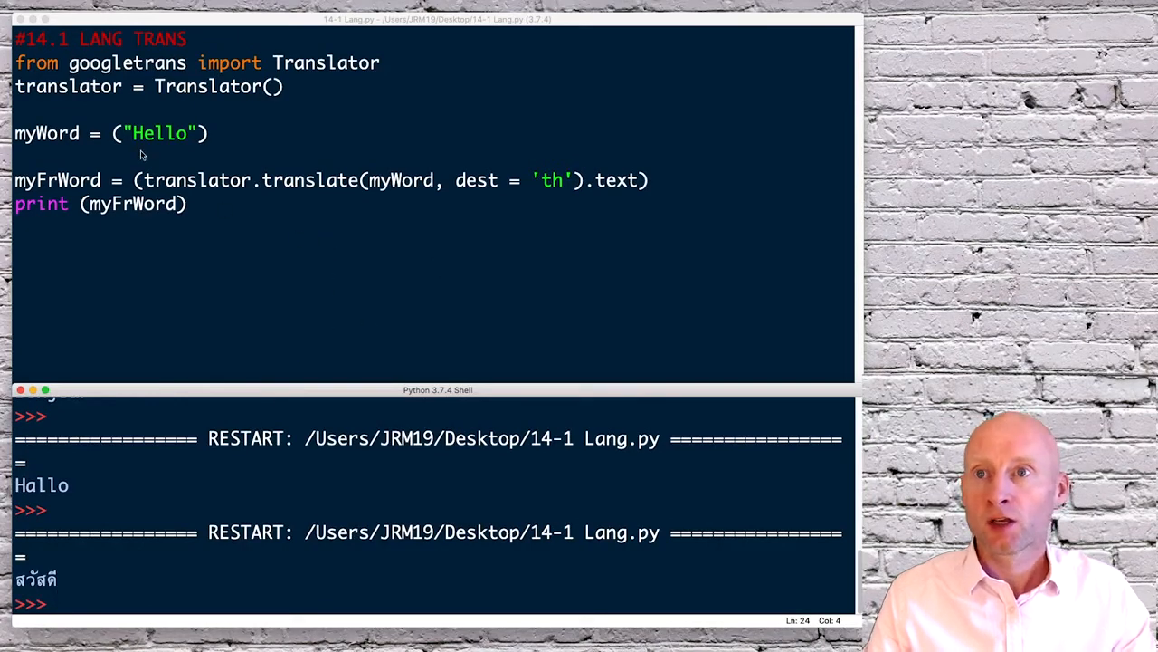
pyautogui.moveTo(86, 185)
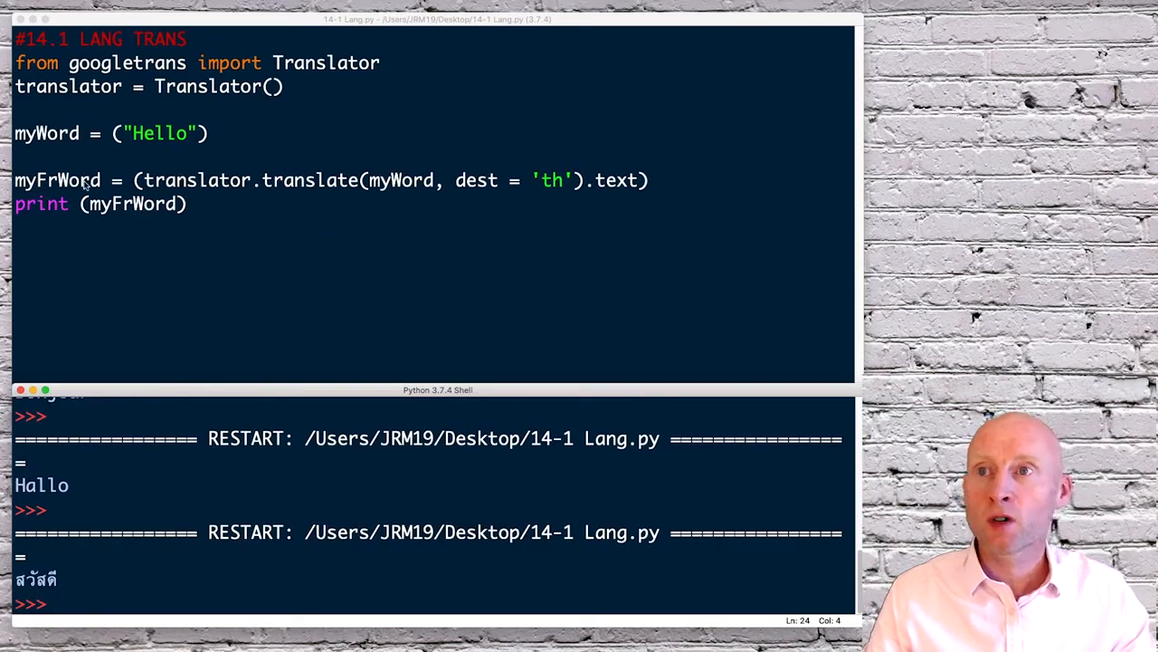